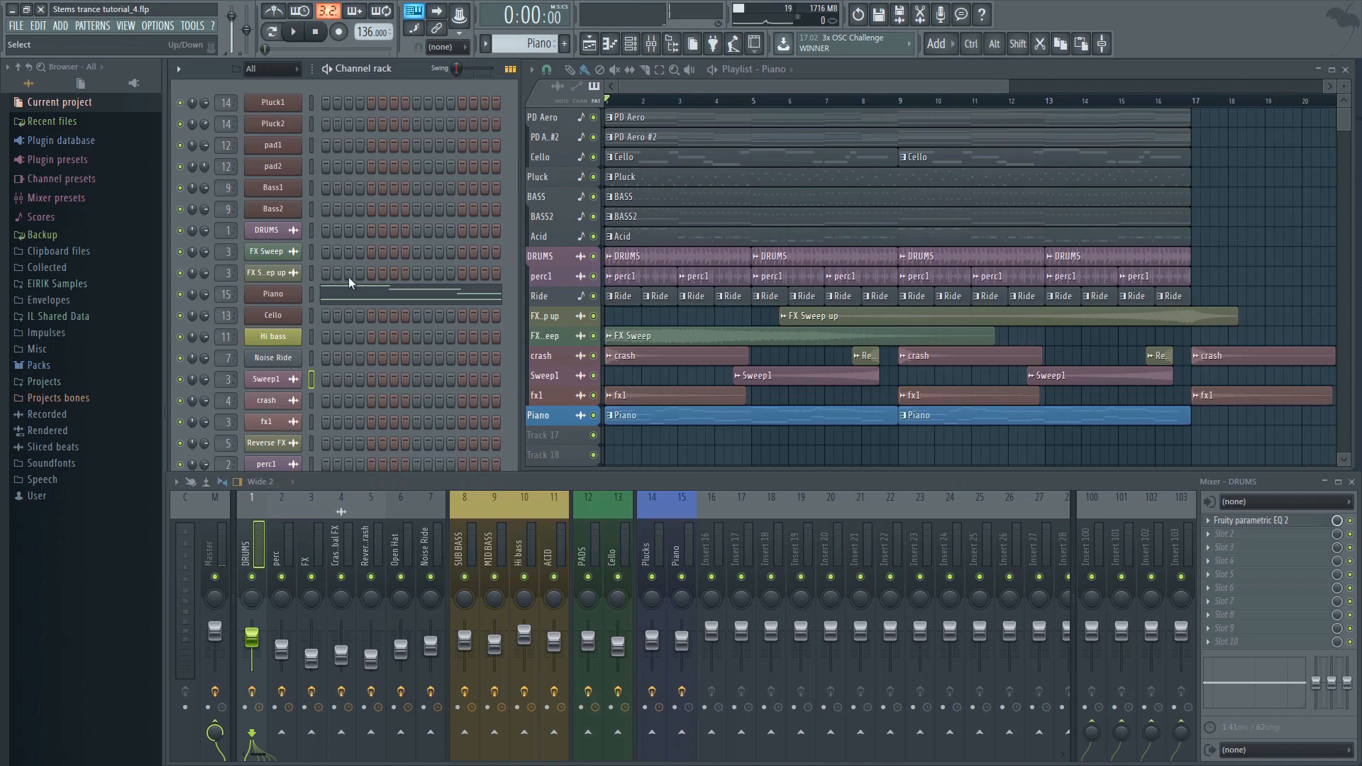
Create a new pattern and name it 'Vocal Chops'
click(525, 43)
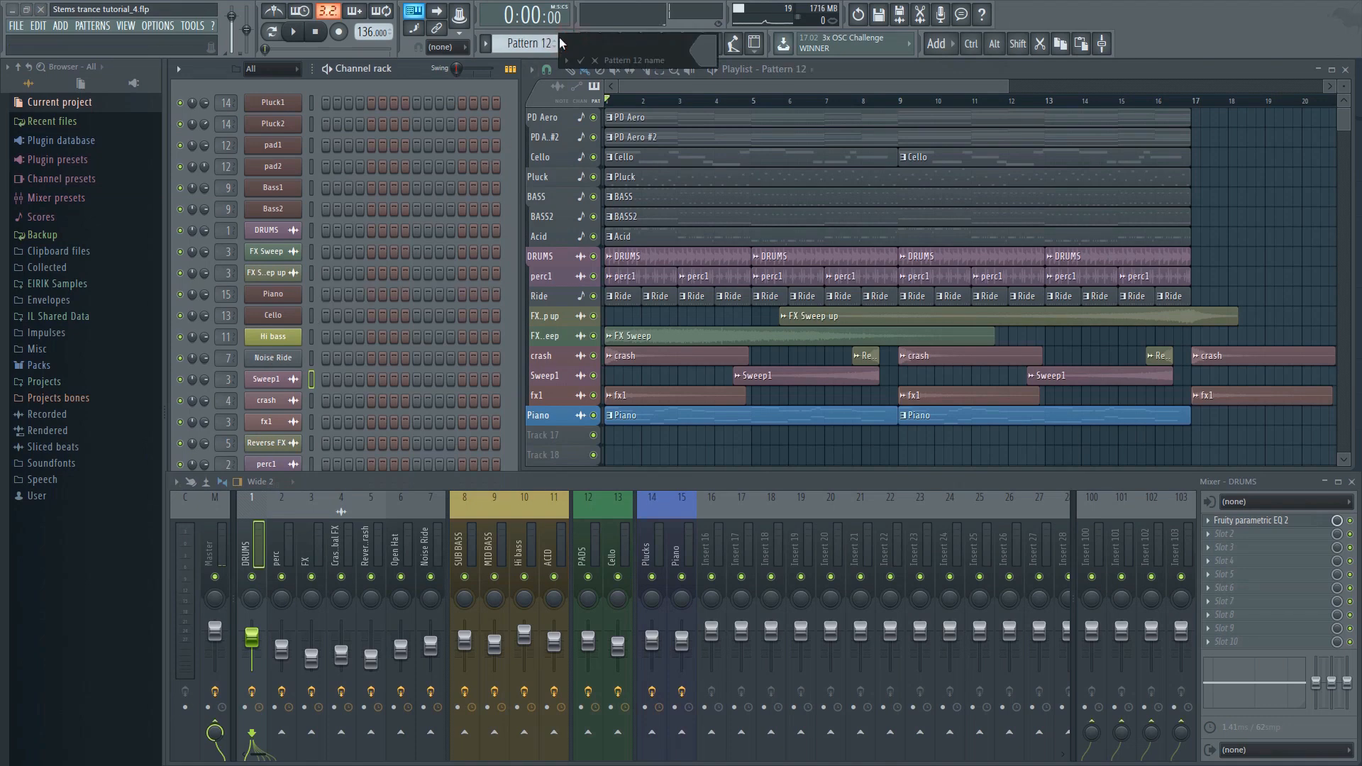
text(Vocal Chops)
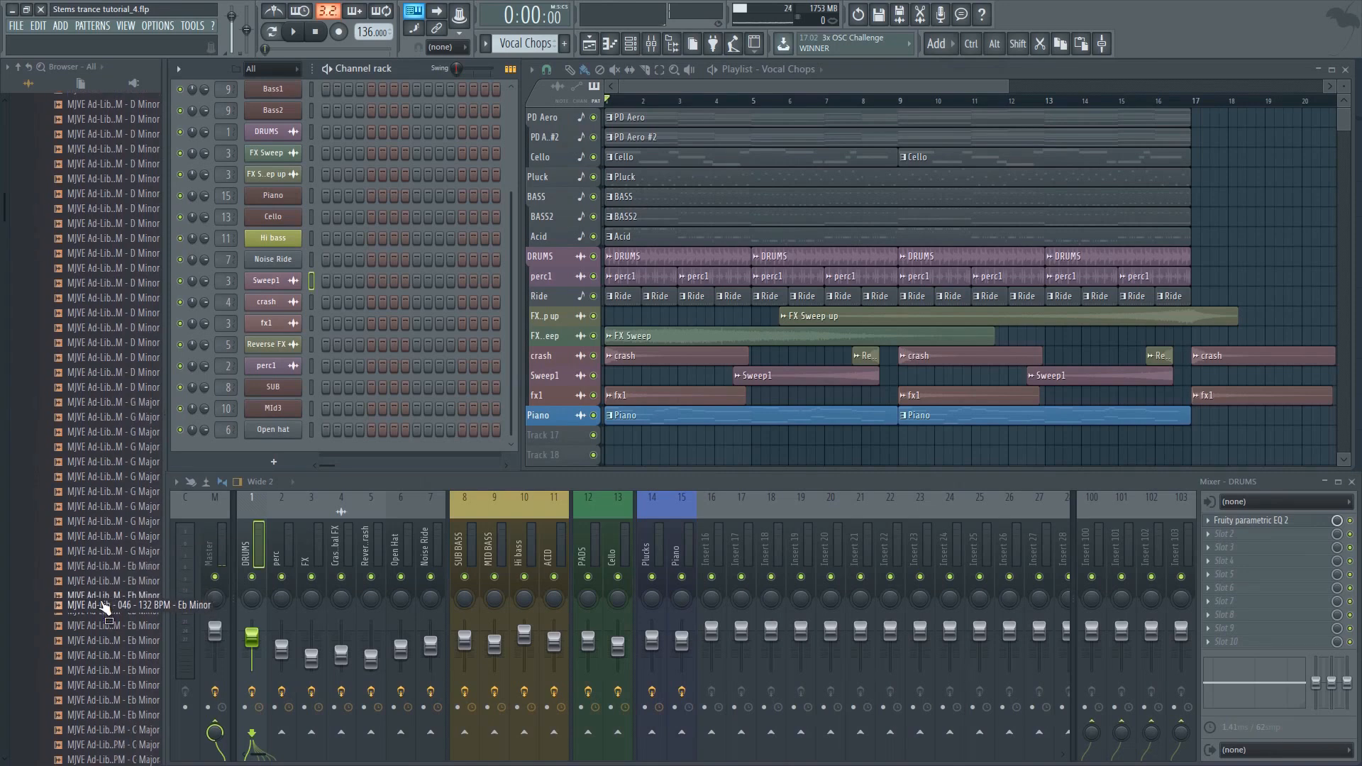
Browse the MJVE Ad-Lib folder and preview the 076 128 BPM Eb Major ad-lib sample
scroll(down, 3)
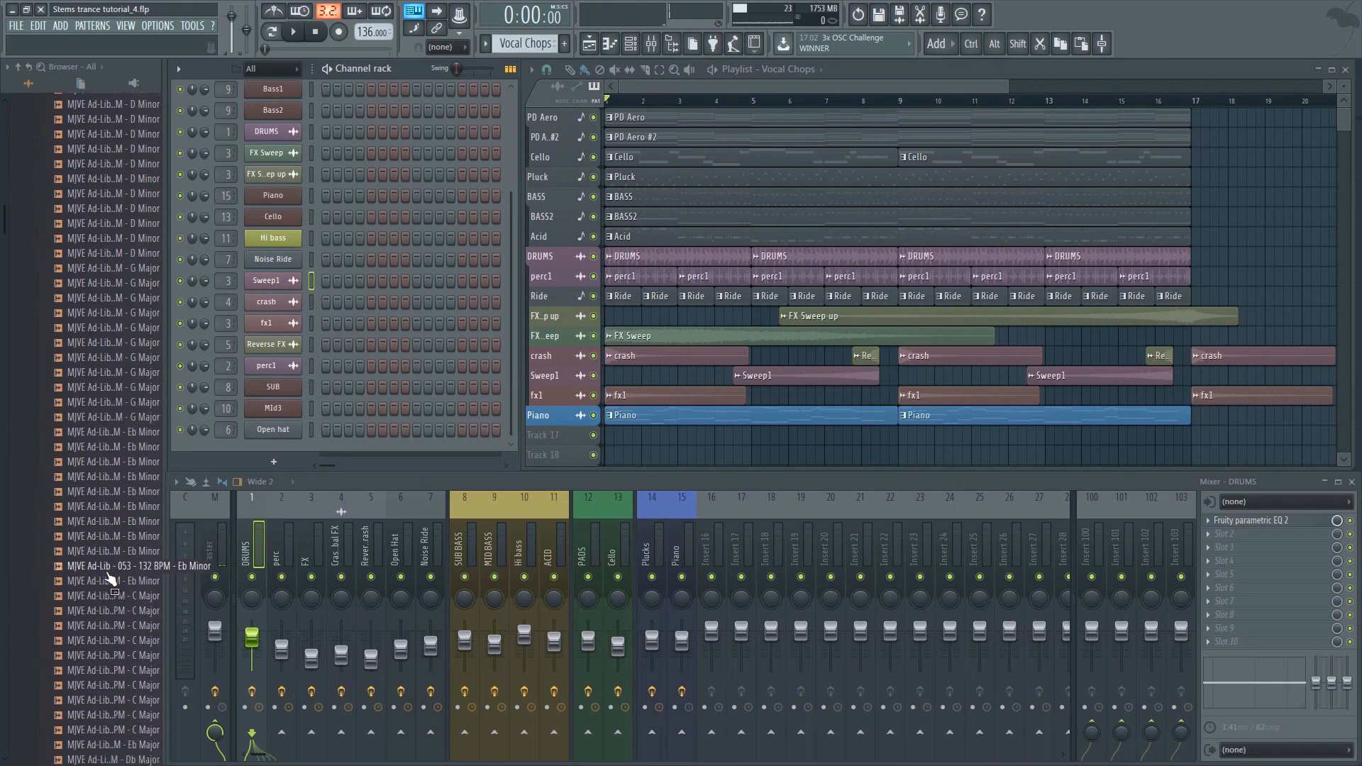
scroll(down, 3)
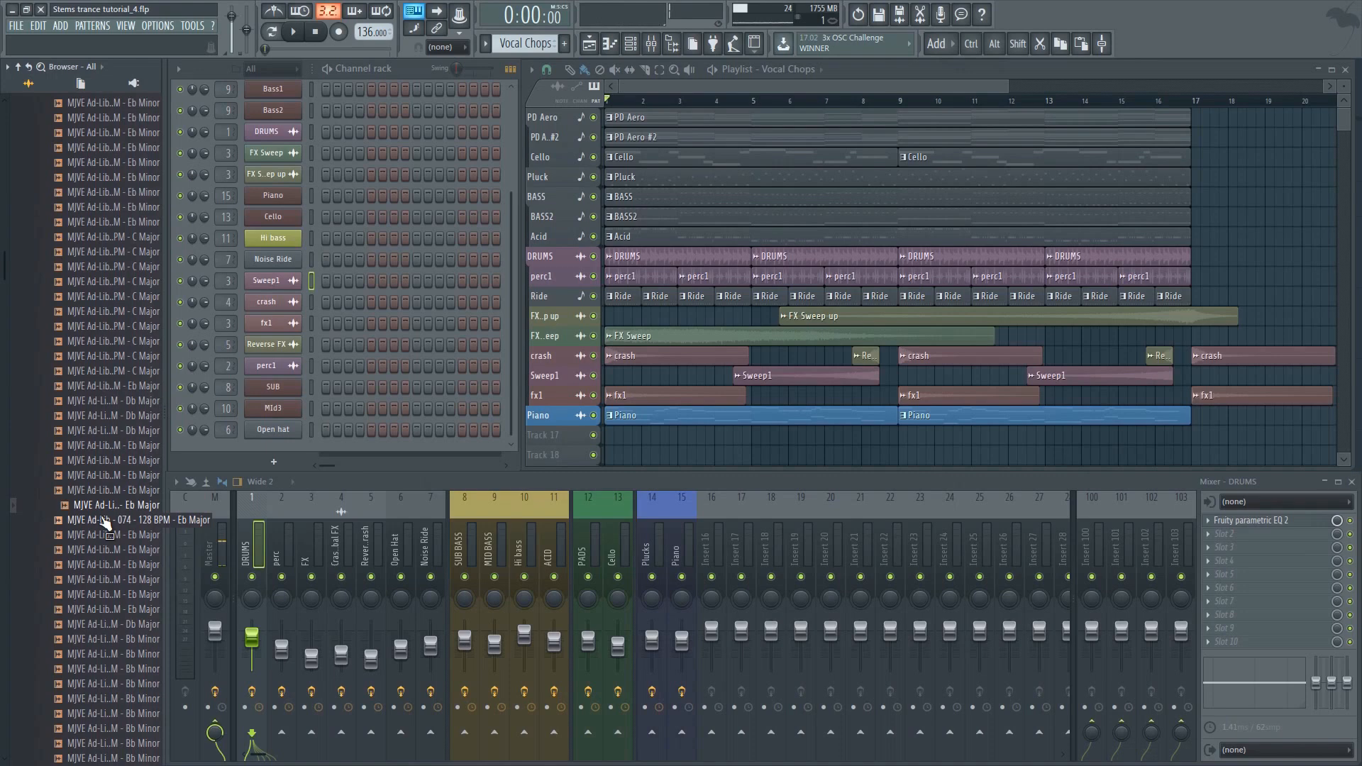
click(144, 534)
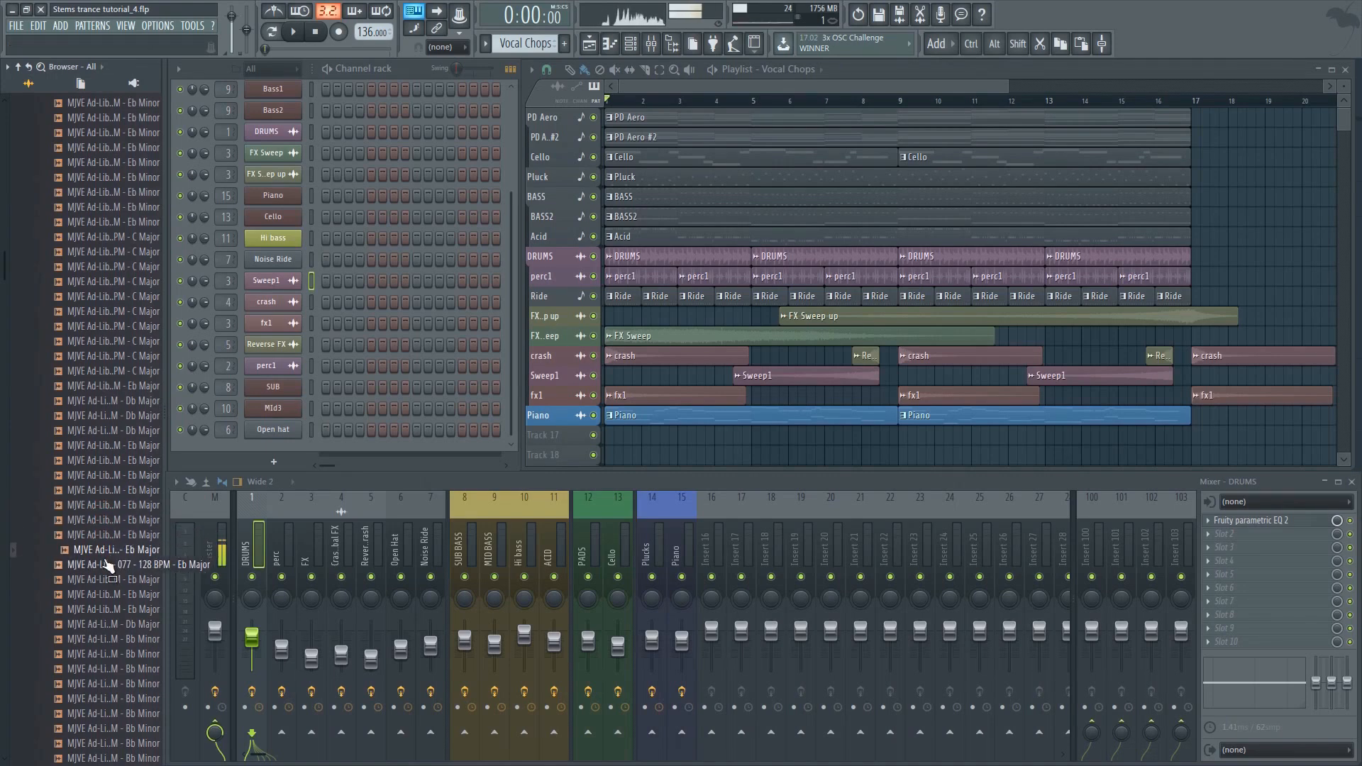
mouse_move(111, 561)
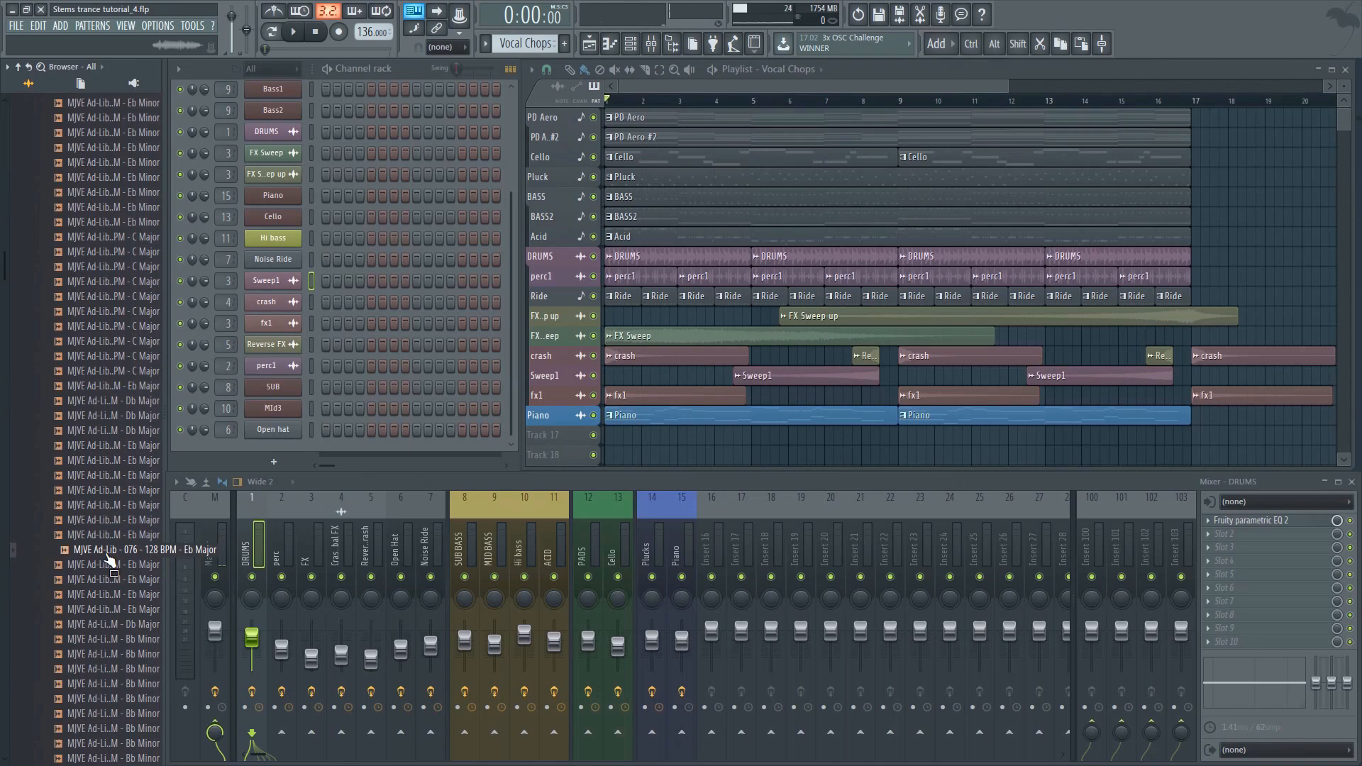
right_click(143, 550)
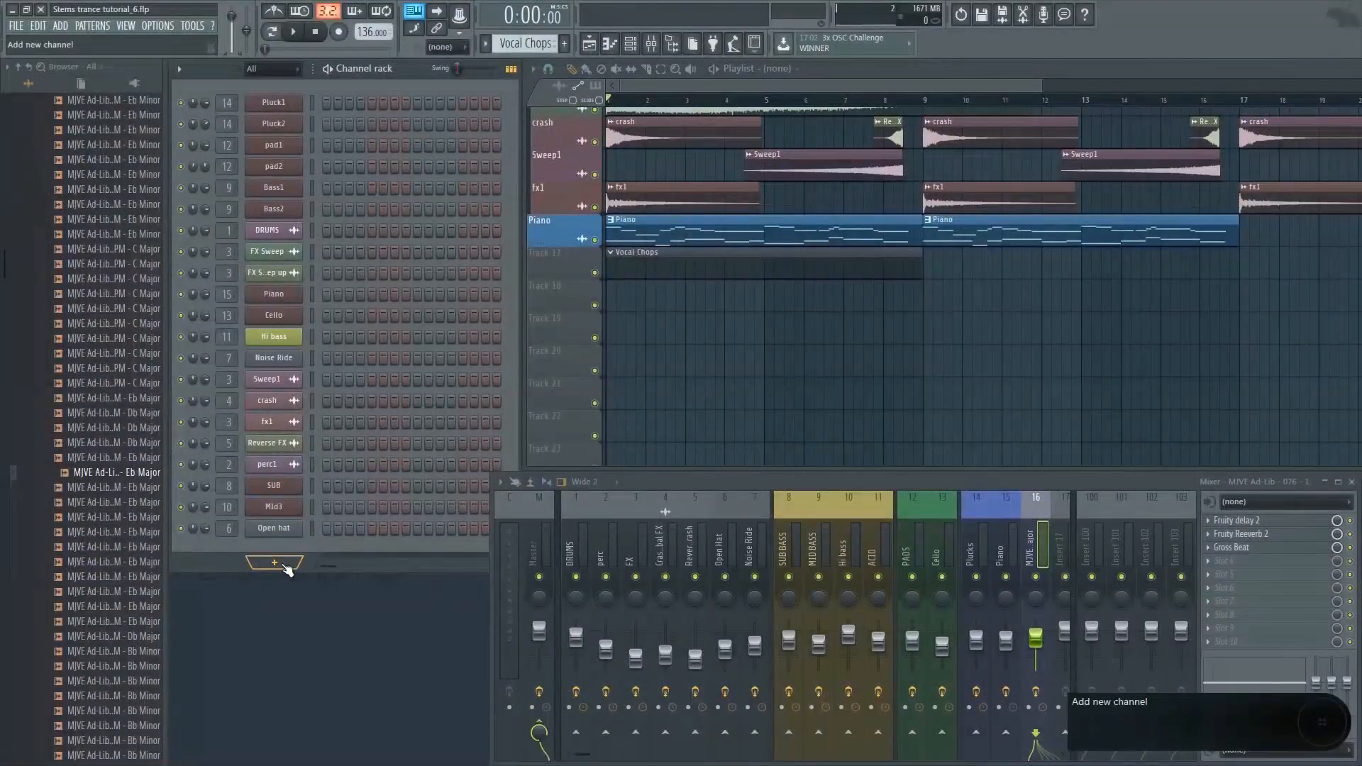
Add a Slicex instrument channel to the channel rack
click(274, 563)
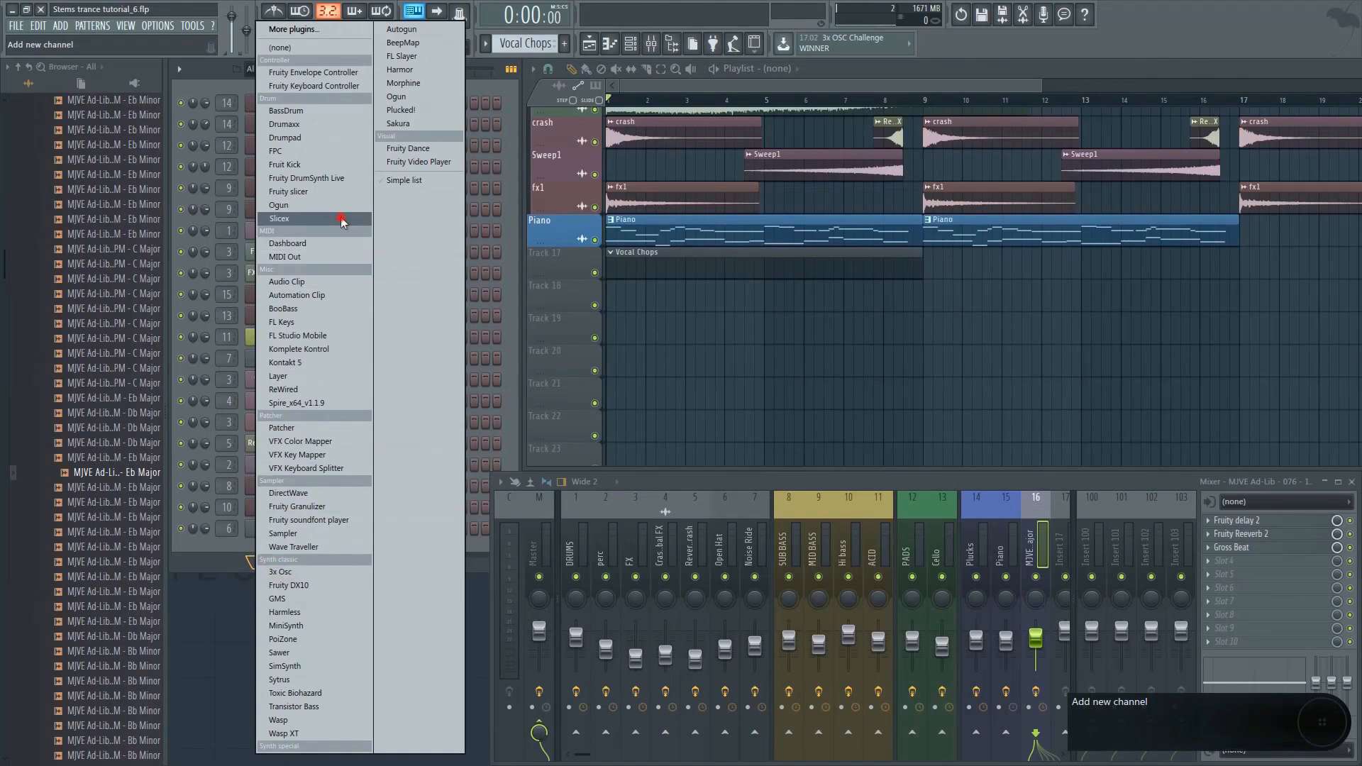
click(280, 218)
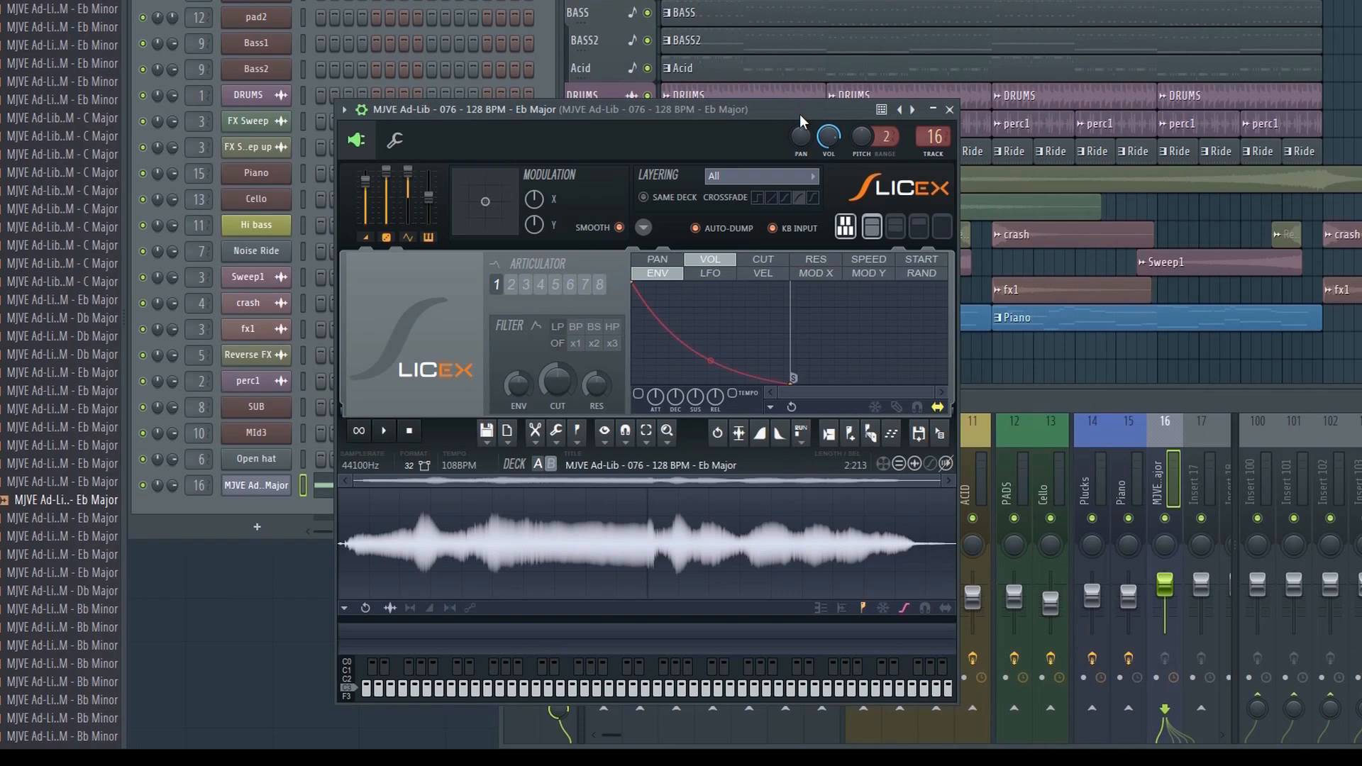
mouse_move(898, 298)
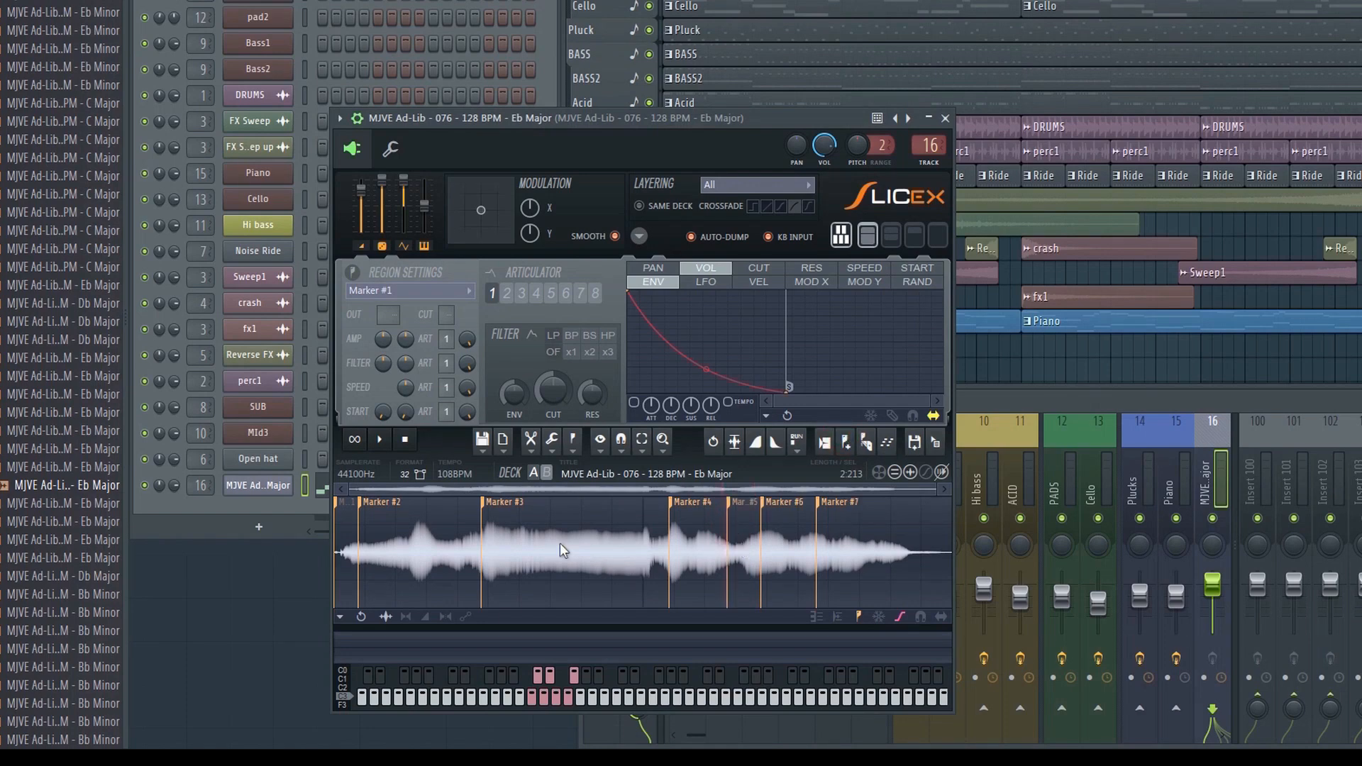
Audition vocal slices in Slicex and delete an unwanted slice marker
click(565, 552)
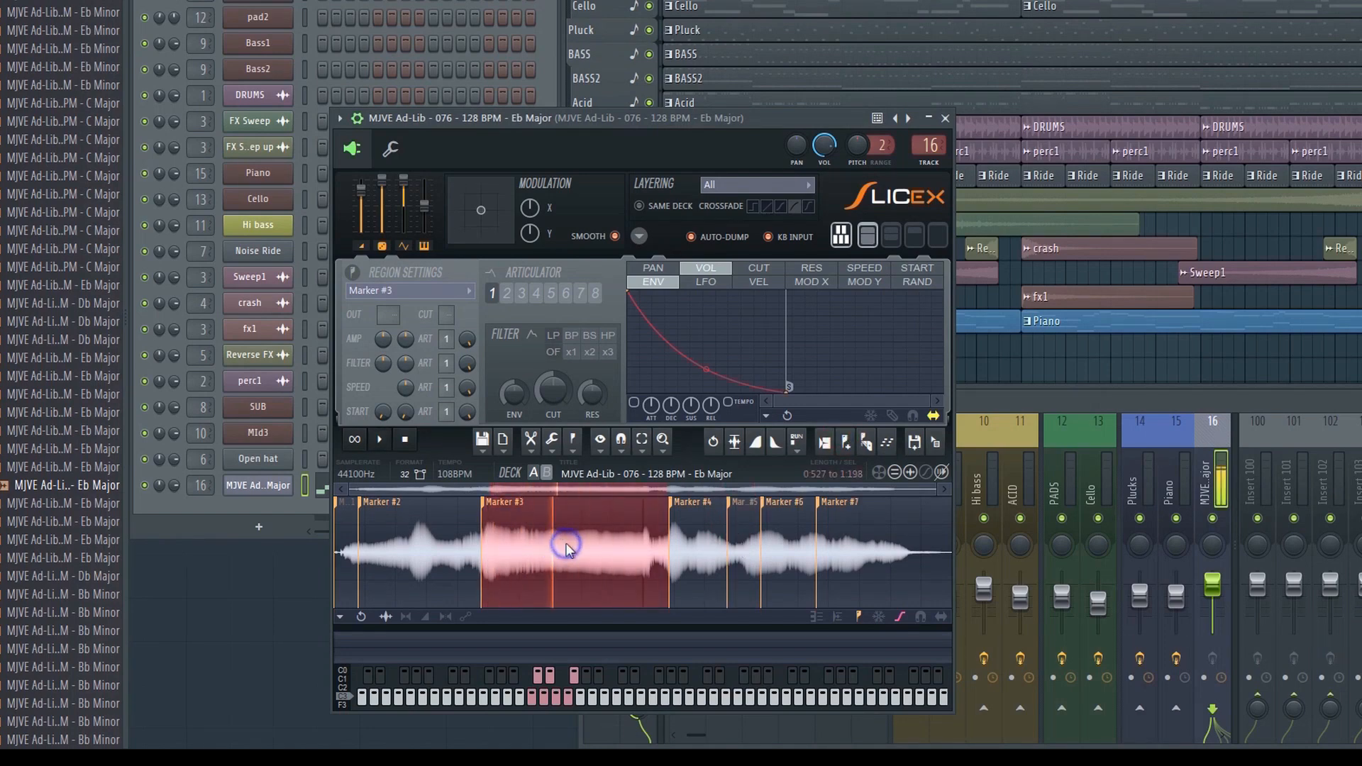
click(684, 545)
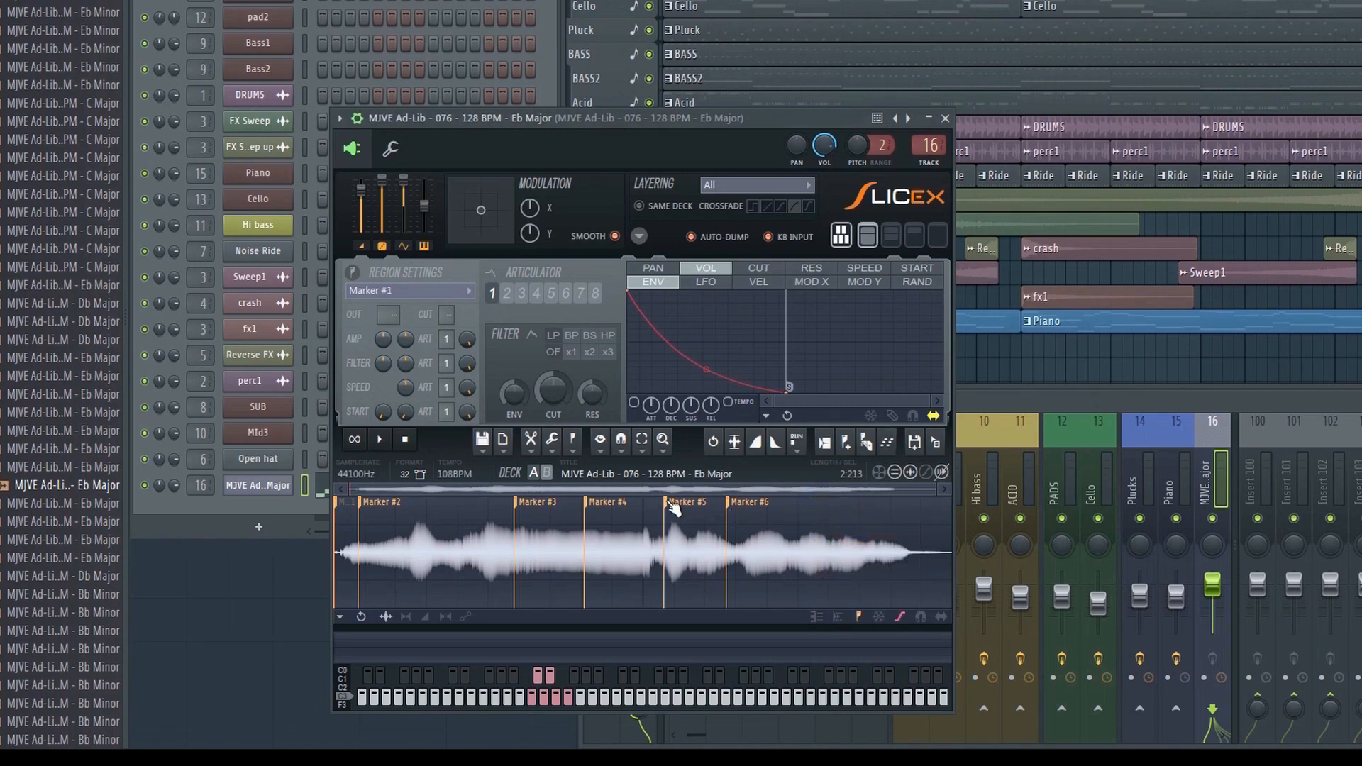
right_click(608, 501)
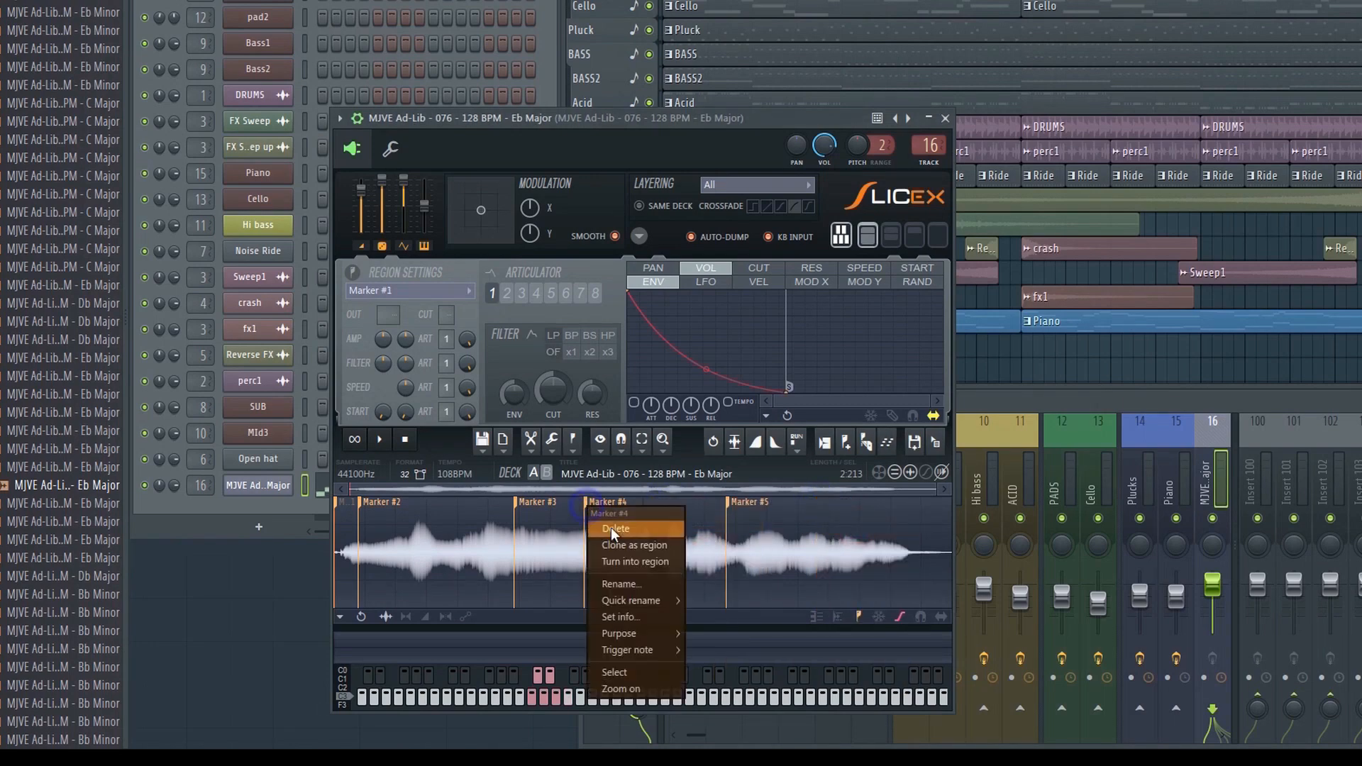
click(615, 529)
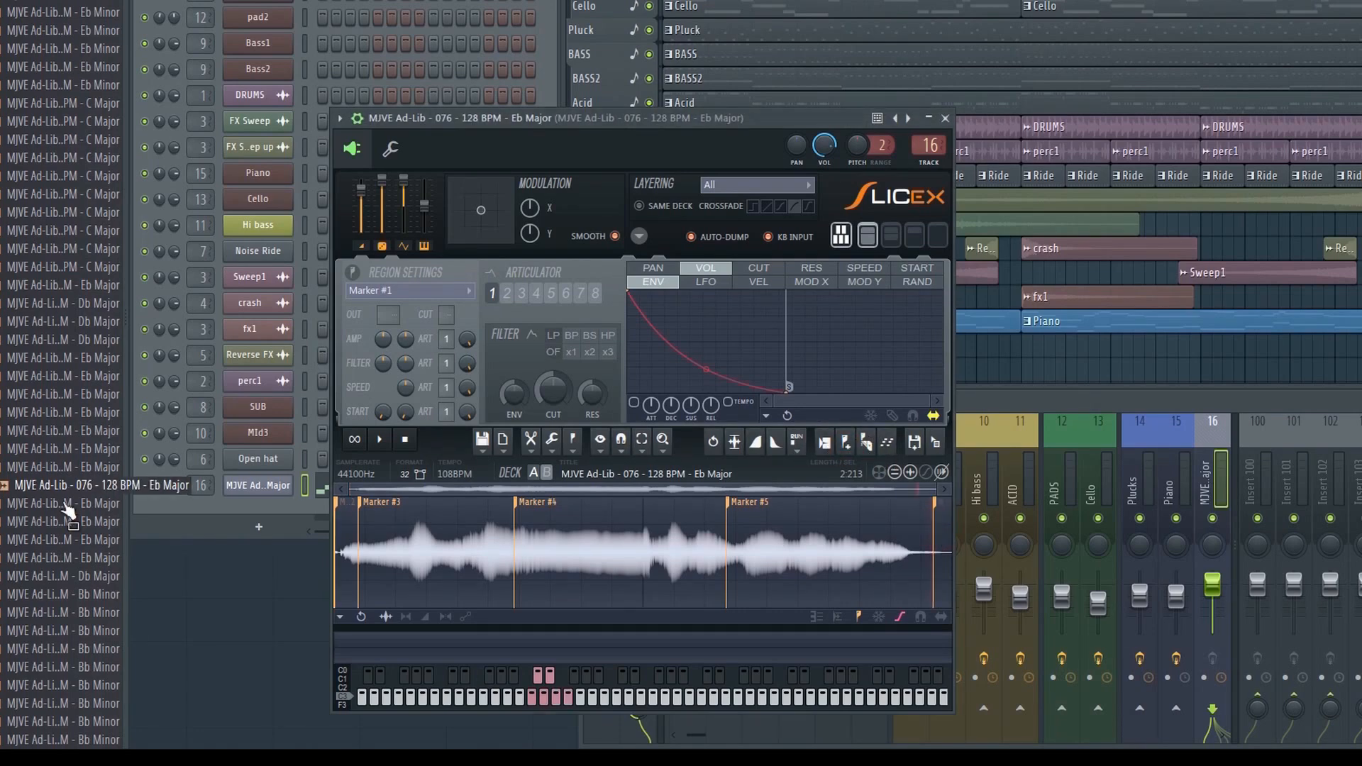
click(96, 539)
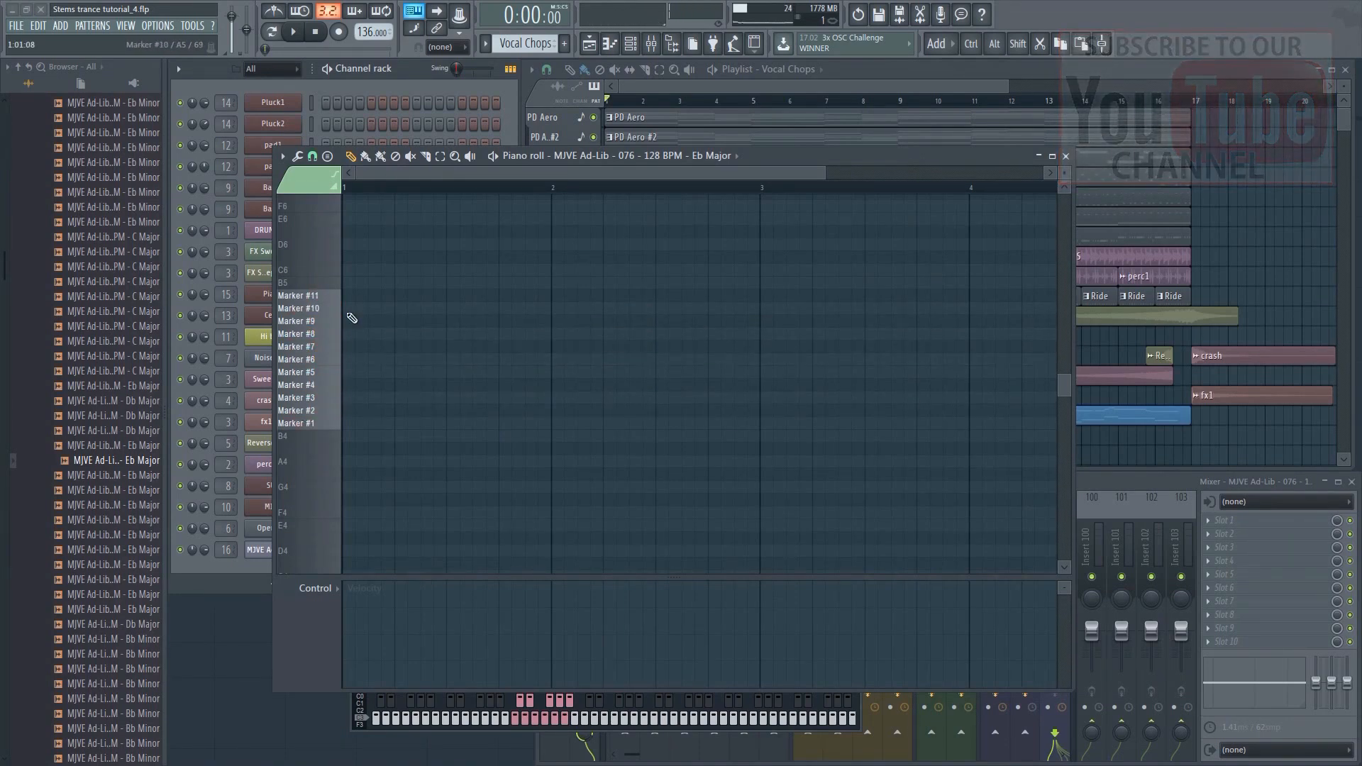
Draw notes on the slice marker rows and set the control lane to Note pan
click(298, 321)
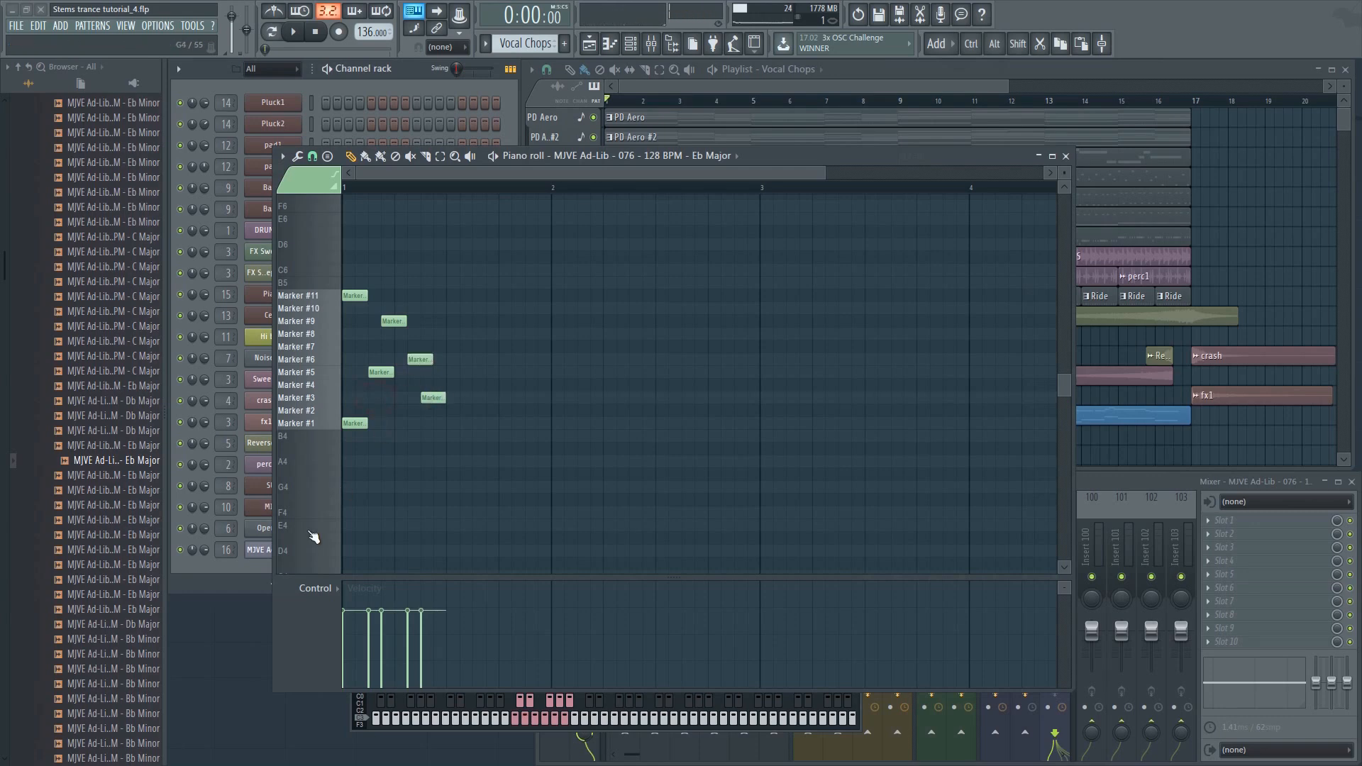
click(318, 588)
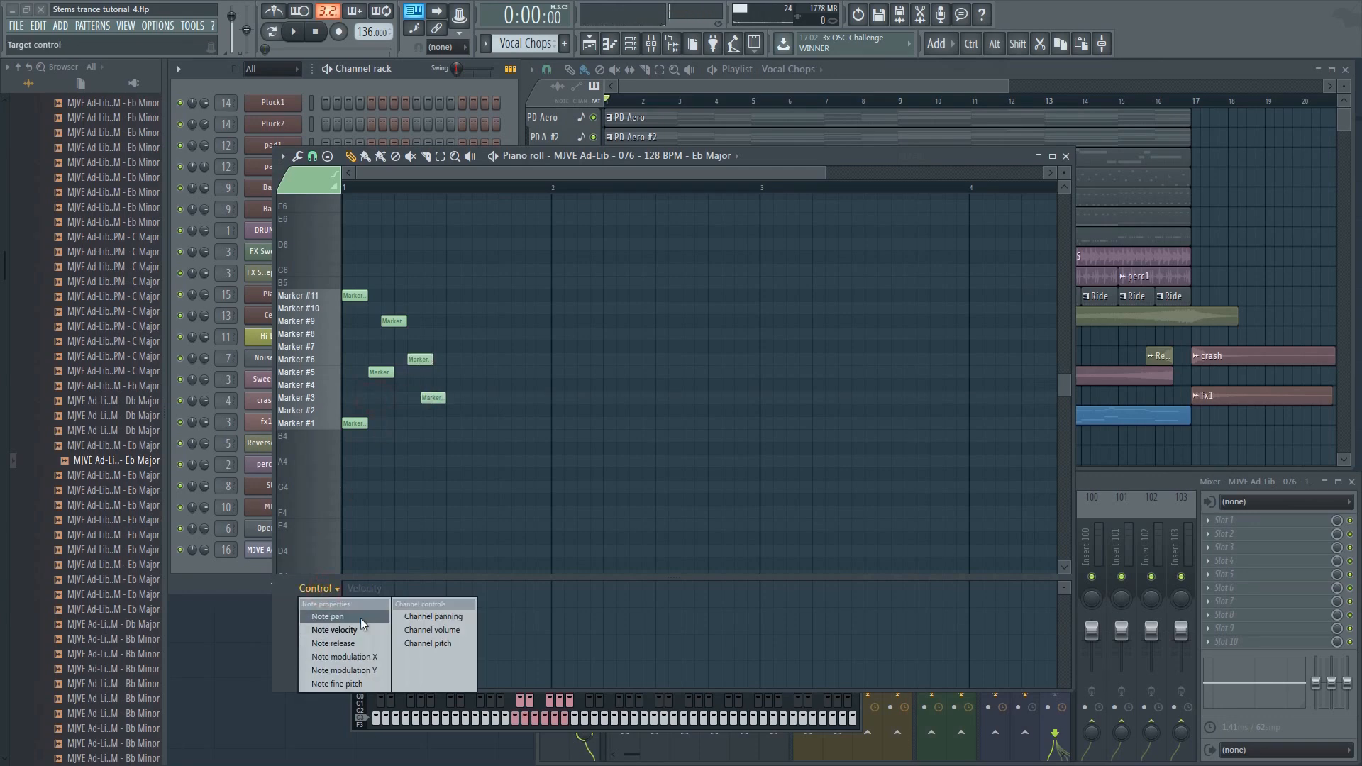
click(328, 616)
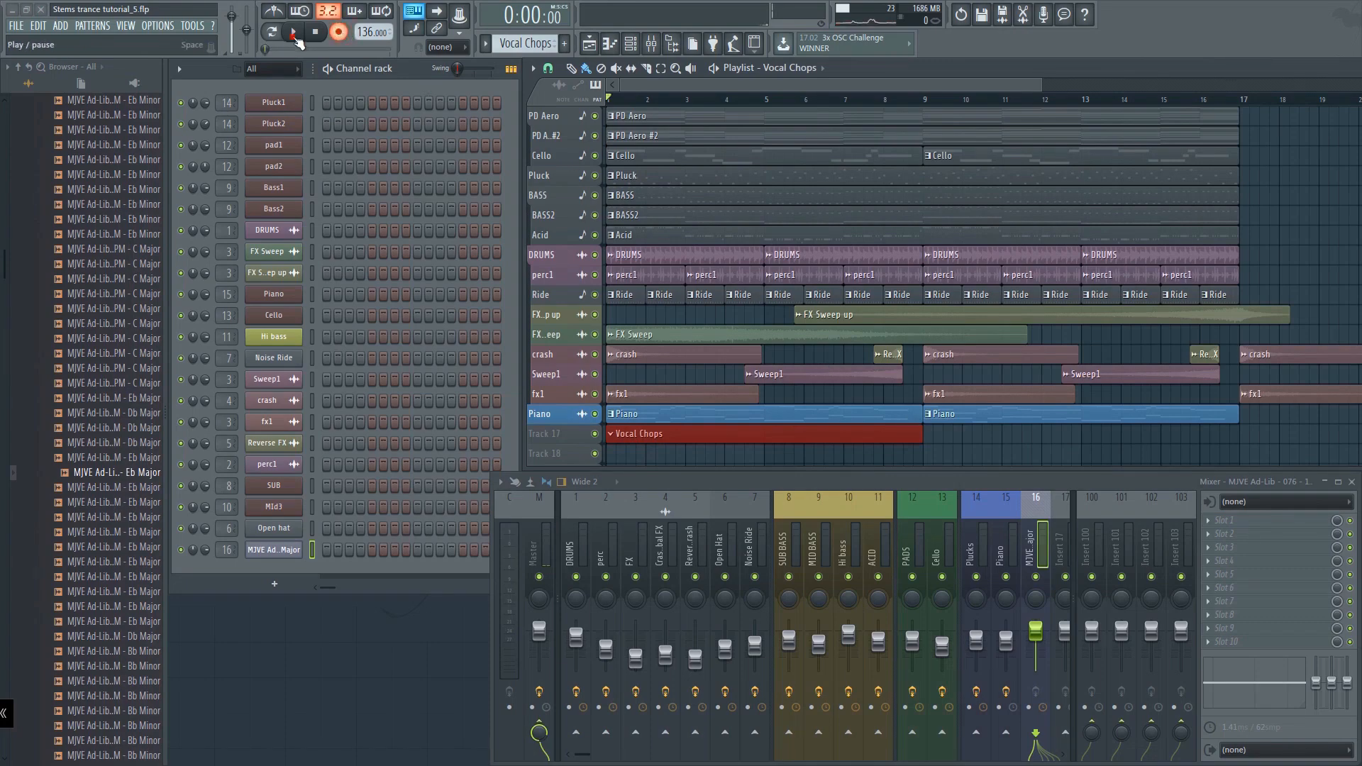
click(295, 32)
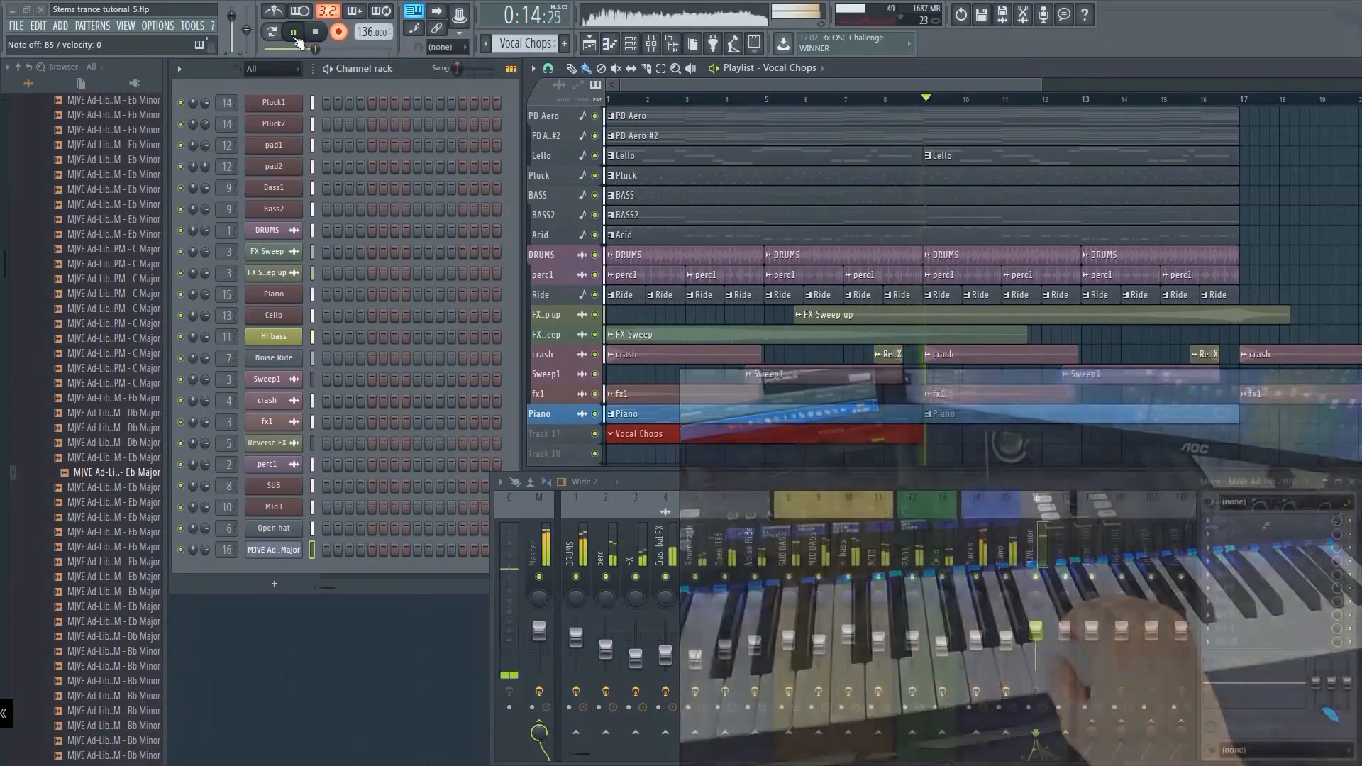
click(314, 32)
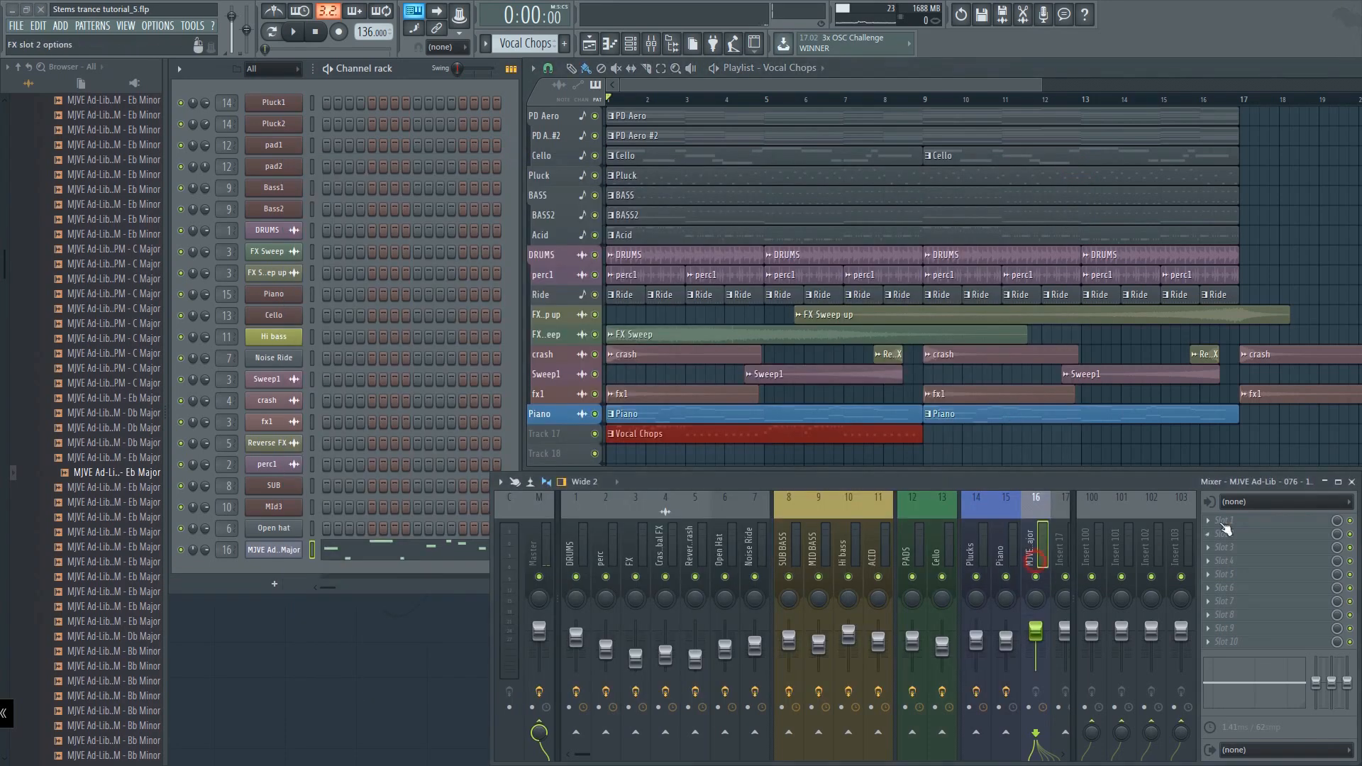
Load Fruity Delay 2 into the ad-lib insert's first FX slot and audition it
click(1251, 522)
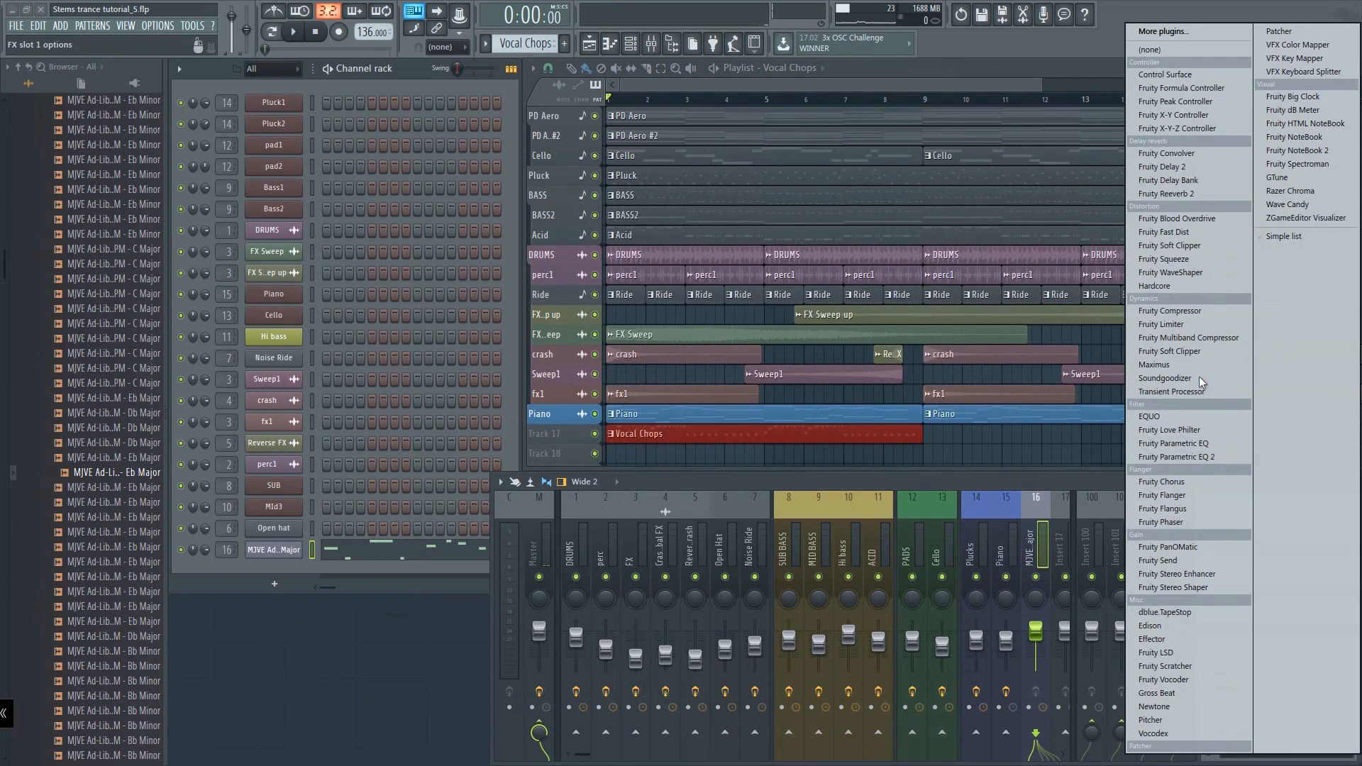
click(1162, 166)
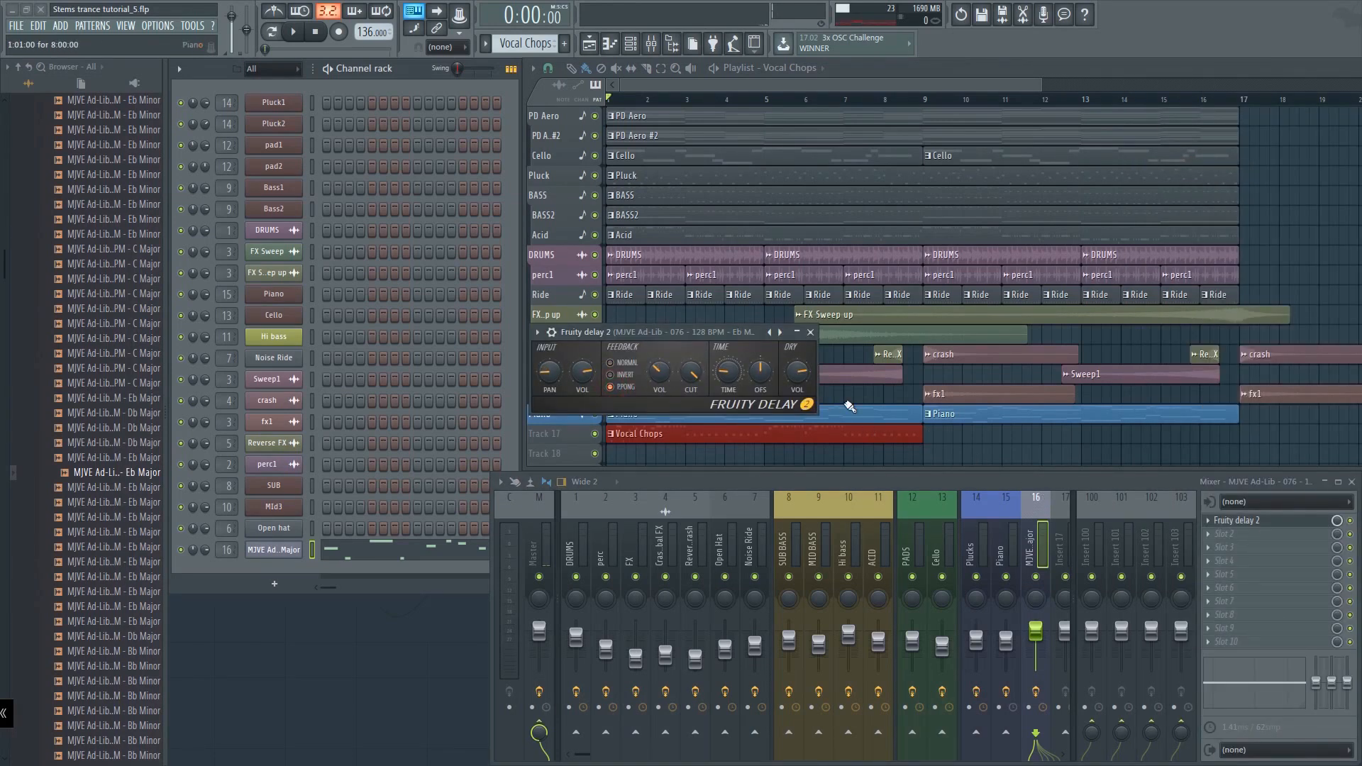
click(293, 32)
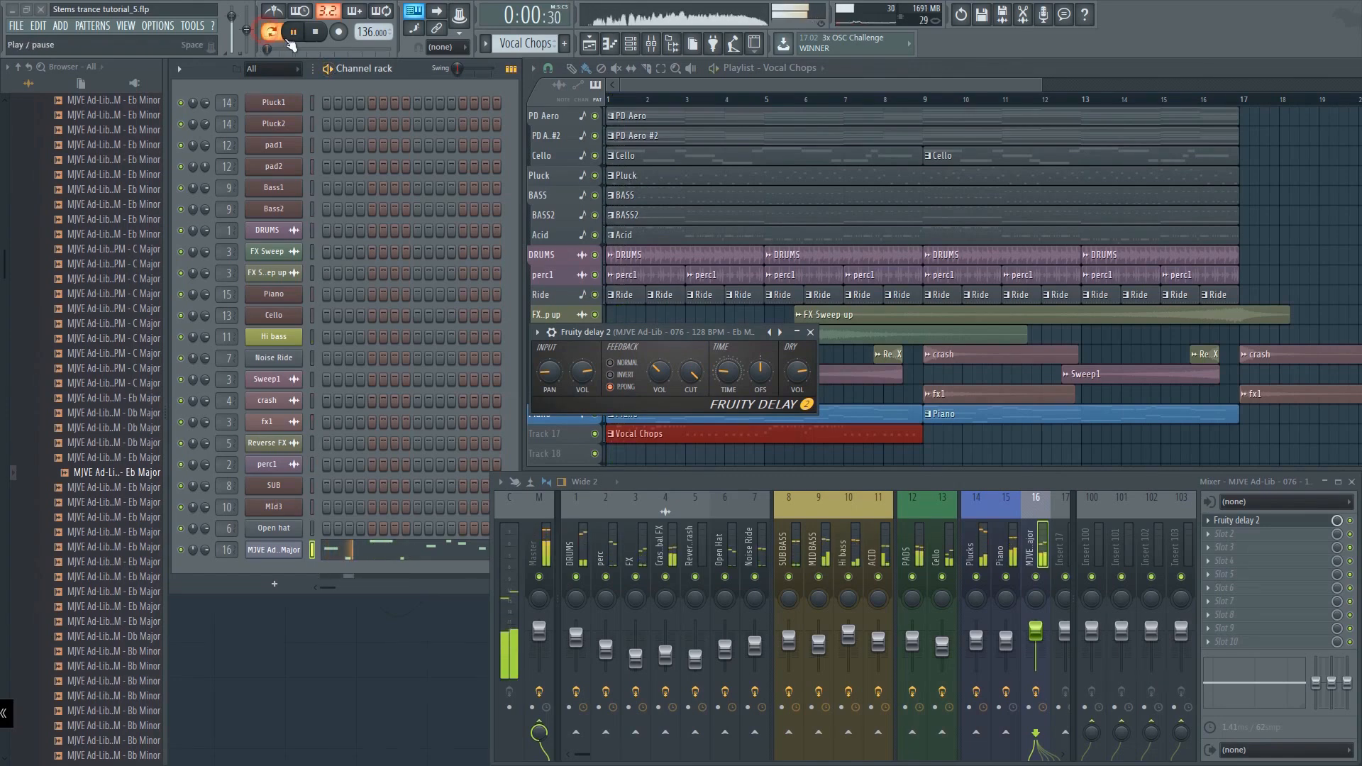
click(270, 32)
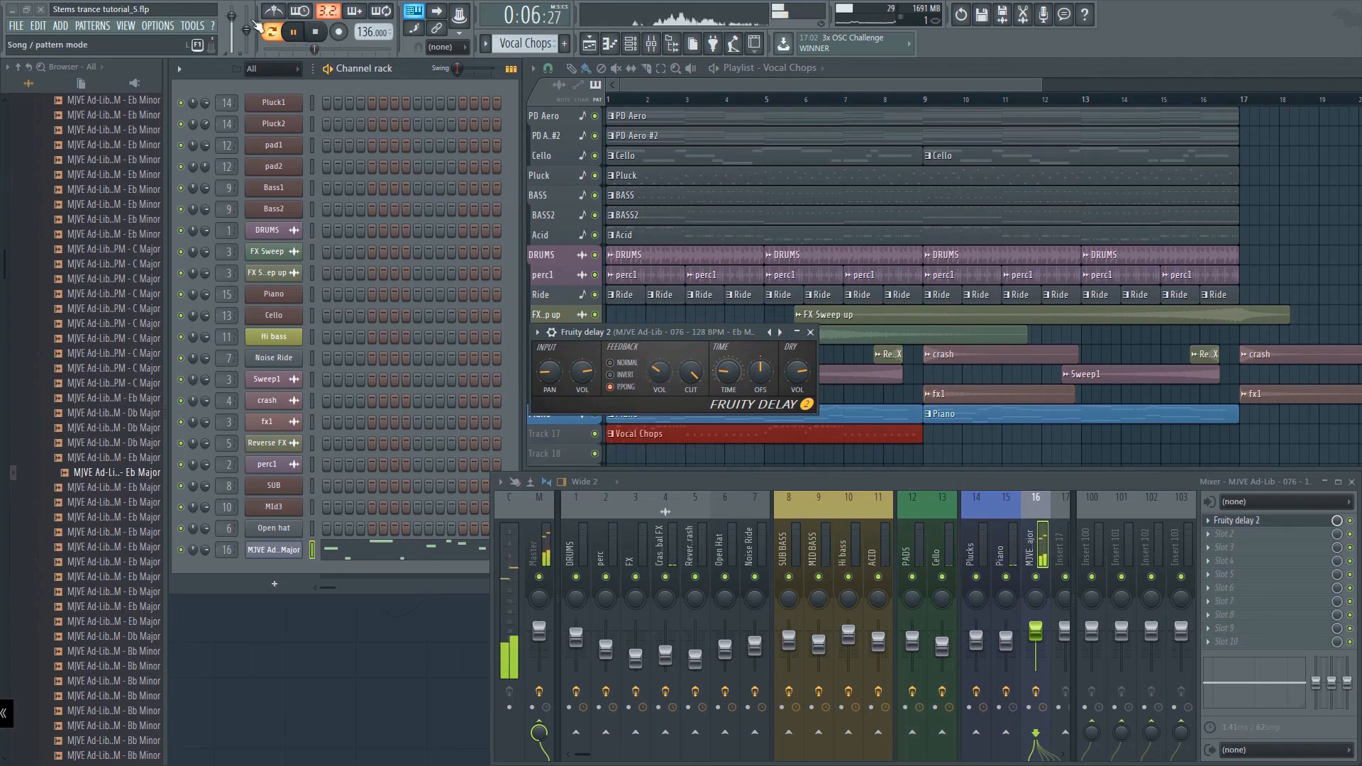
click(309, 32)
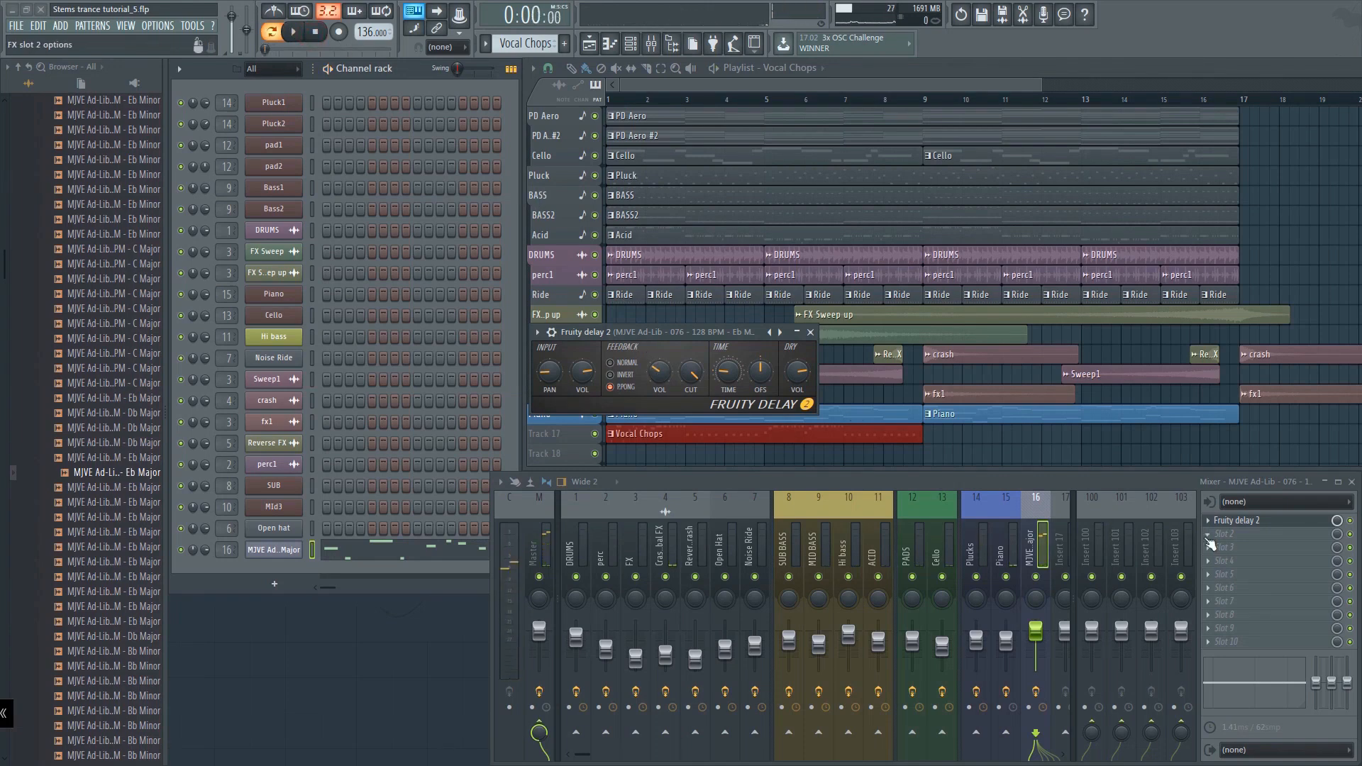
click(1242, 544)
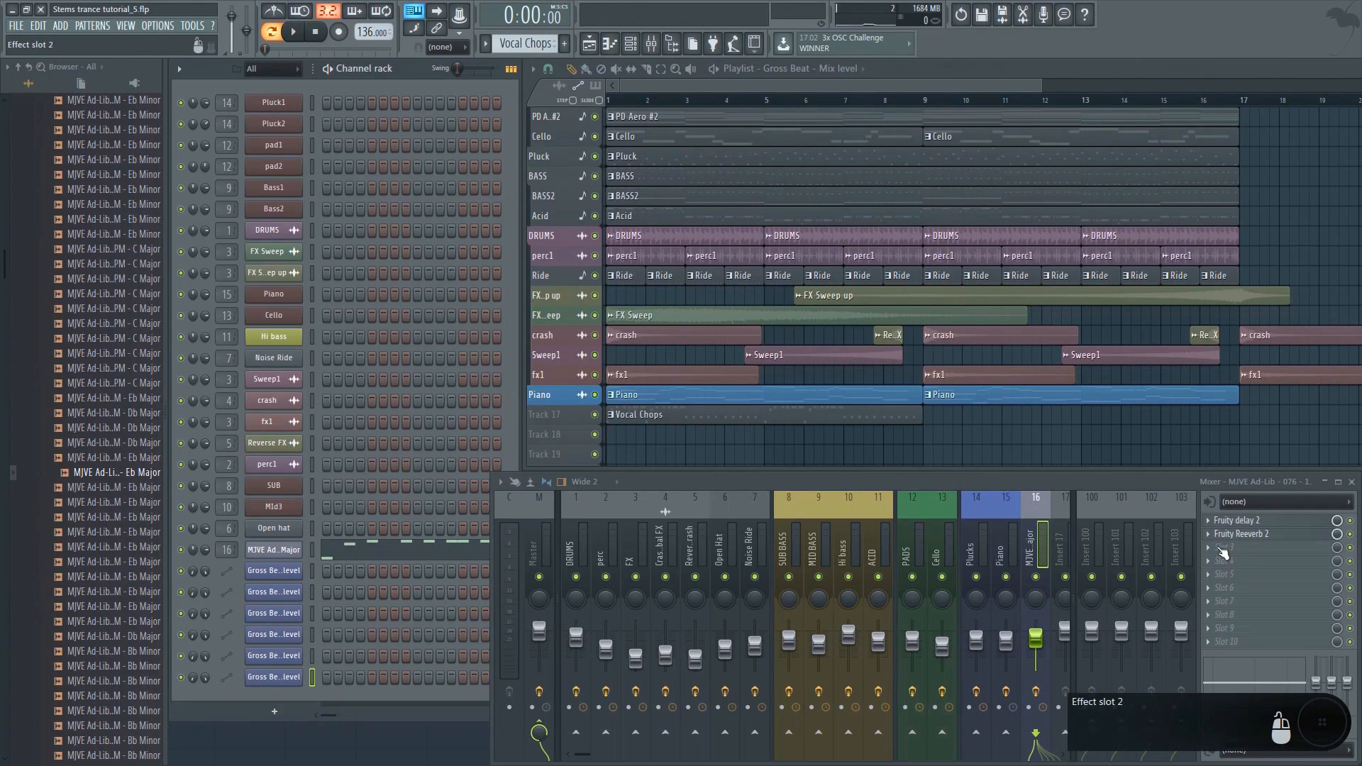
Add Gross Beat to the next FX slot with the Trance Gt 1 volume pattern
click(1226, 547)
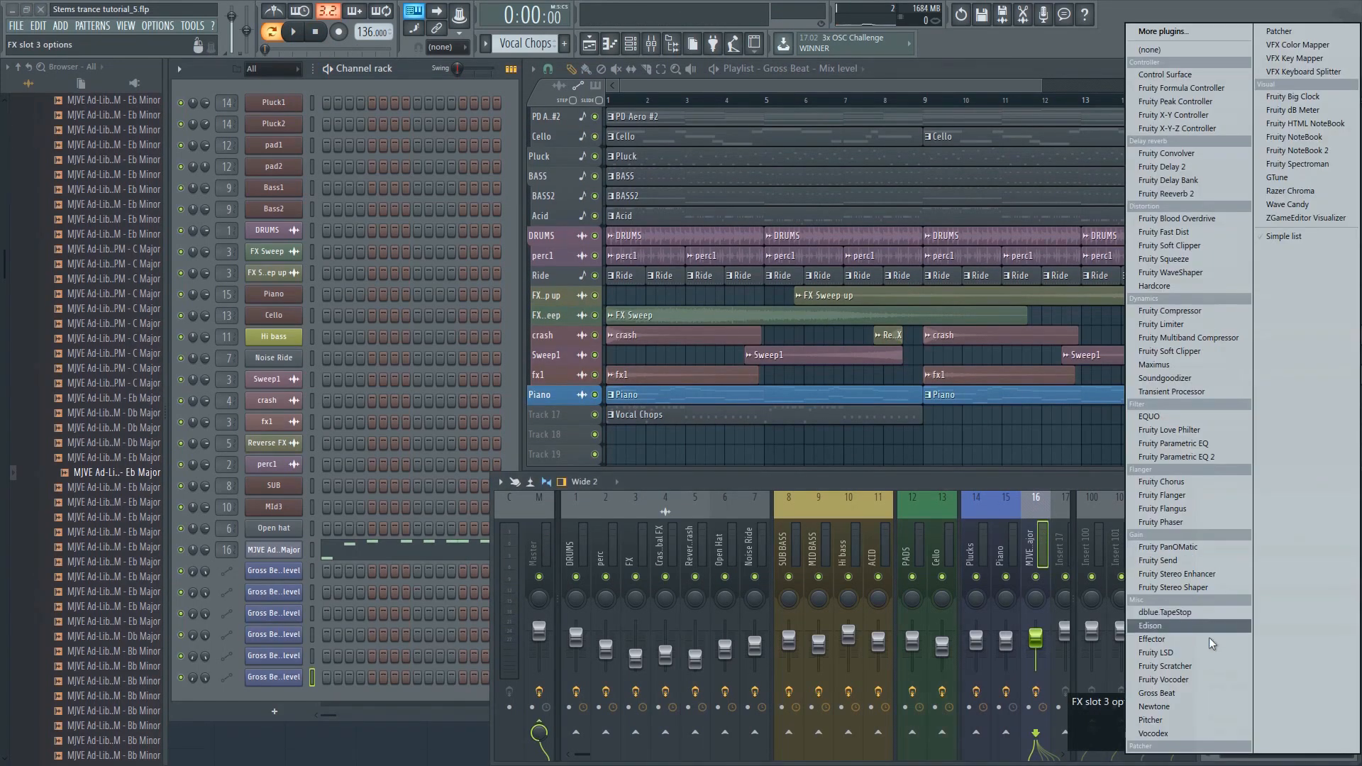
click(1157, 692)
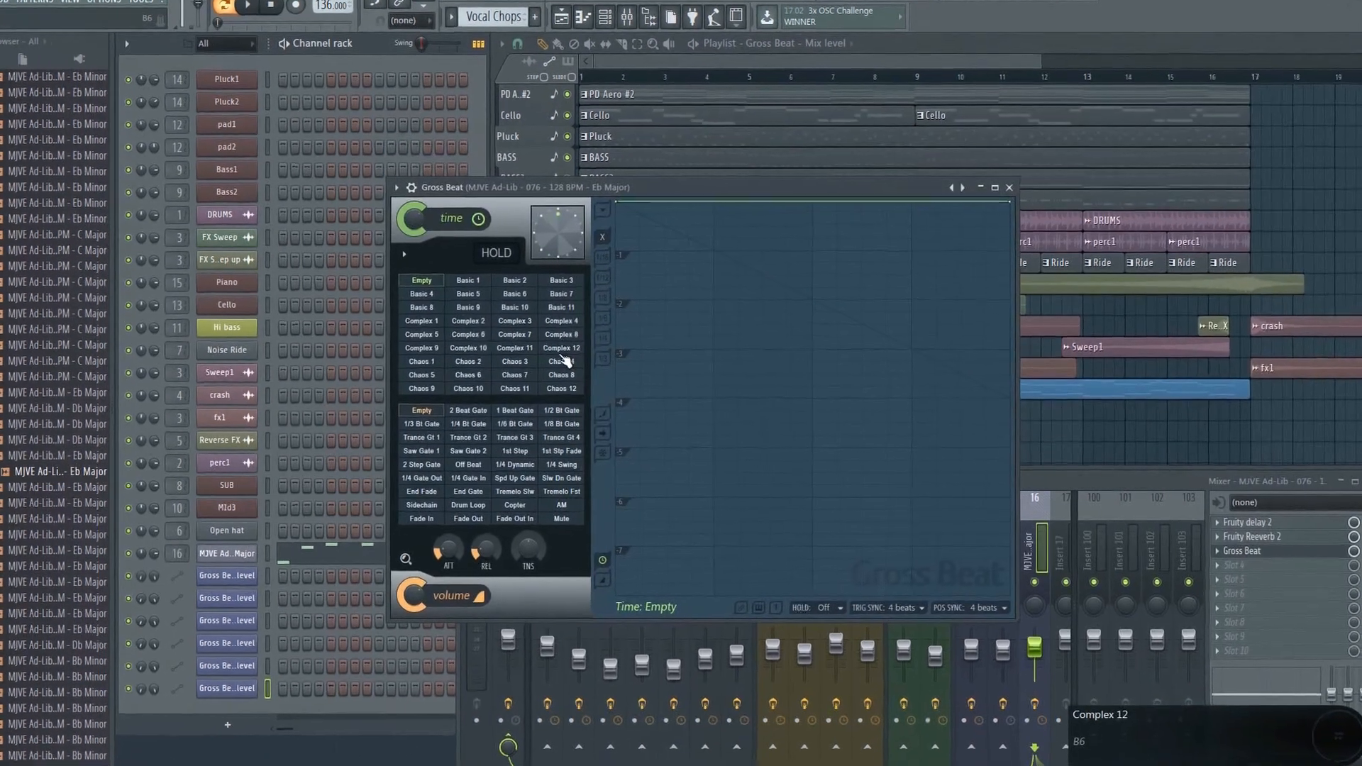
click(310, 444)
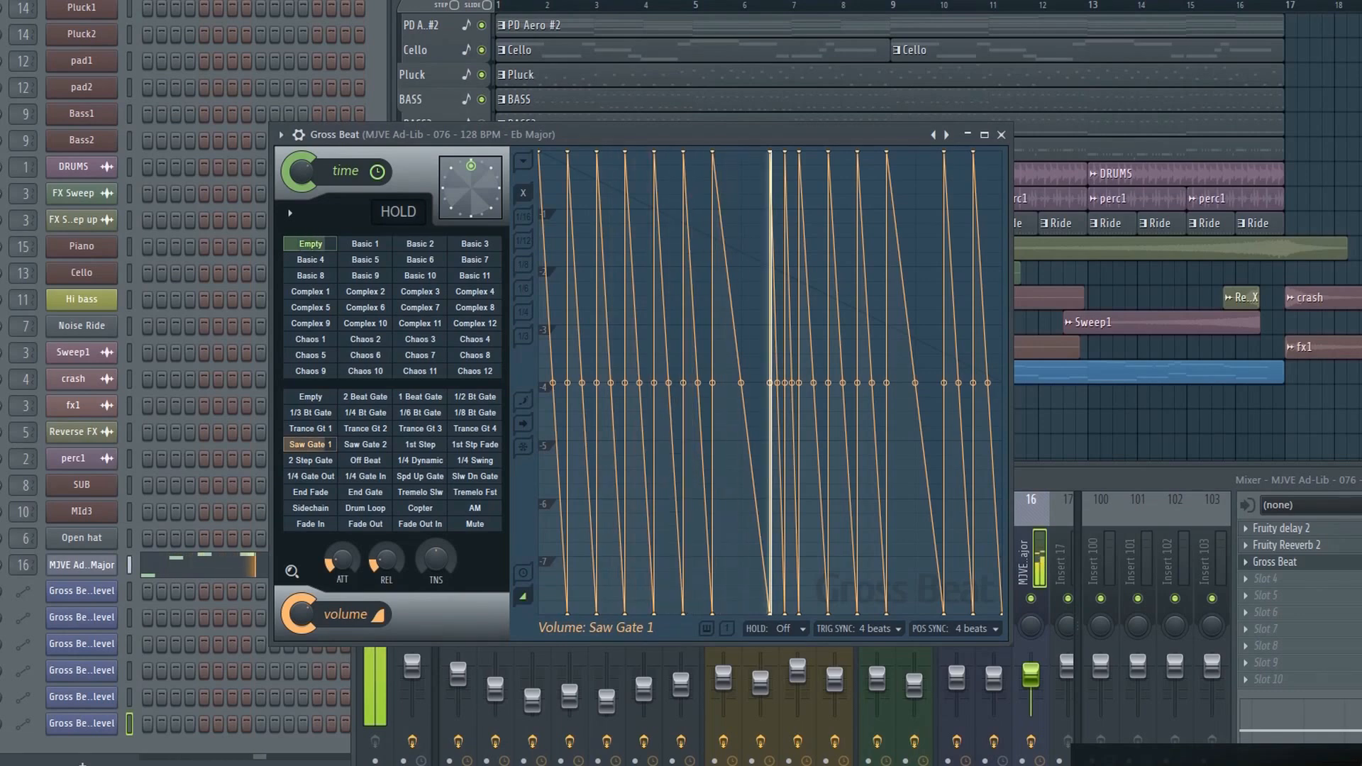
click(310, 429)
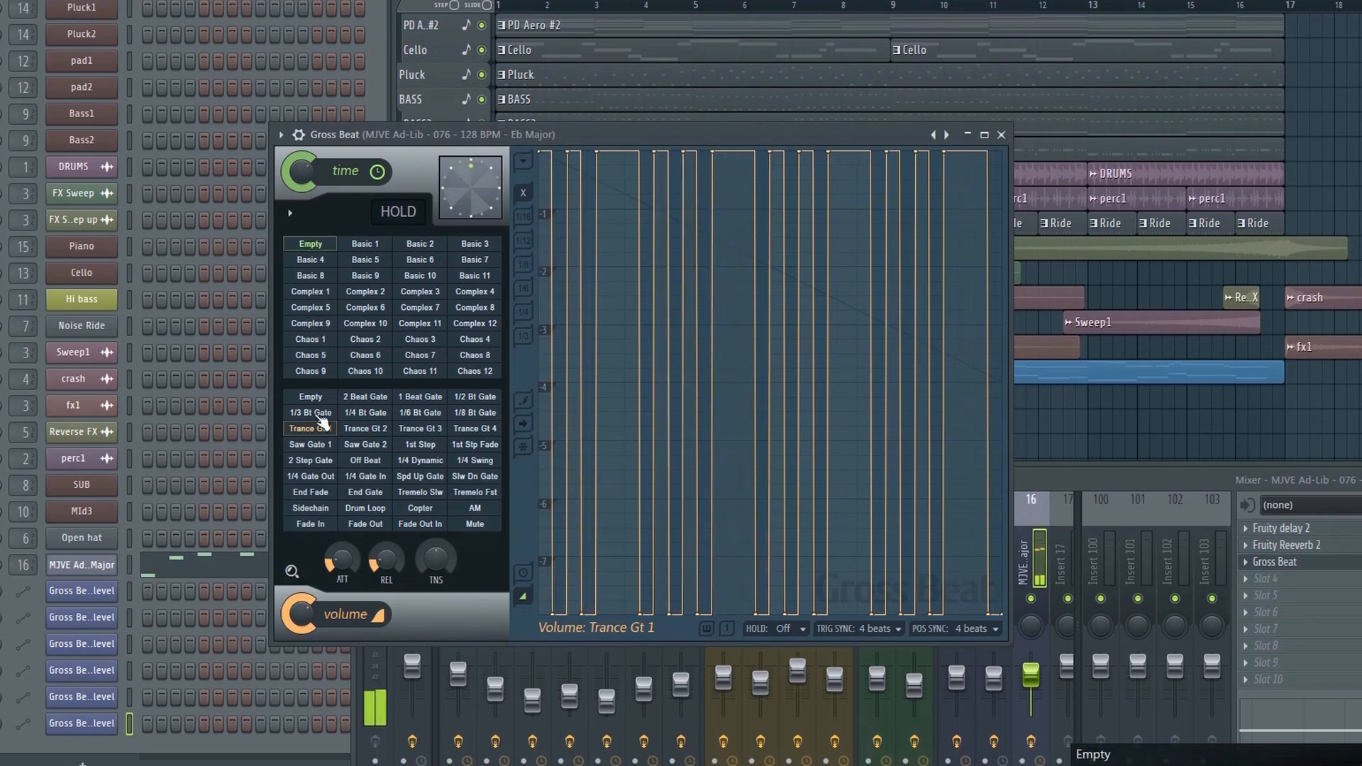
Apply the Chaos 8 time pattern, delete envelope points, and close Gross Beat
click(475, 355)
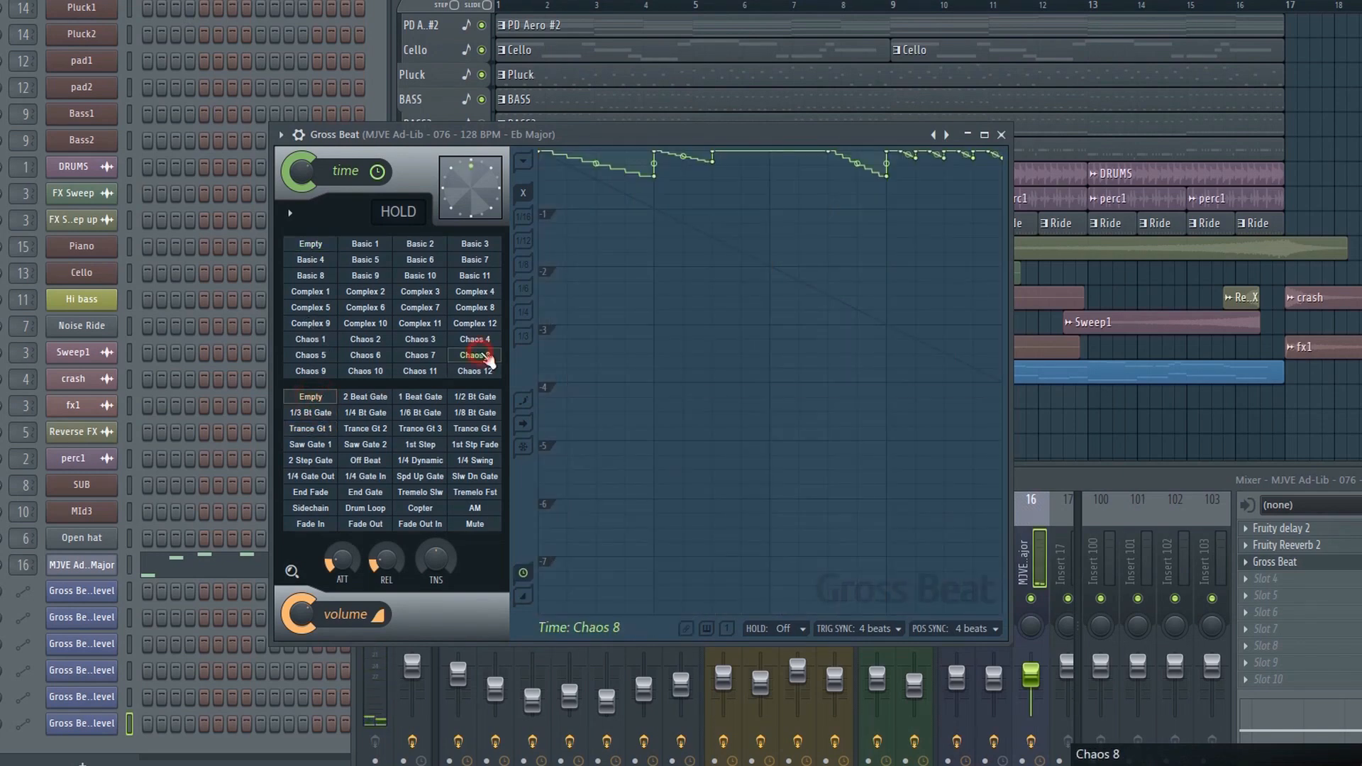
right_click(654, 165)
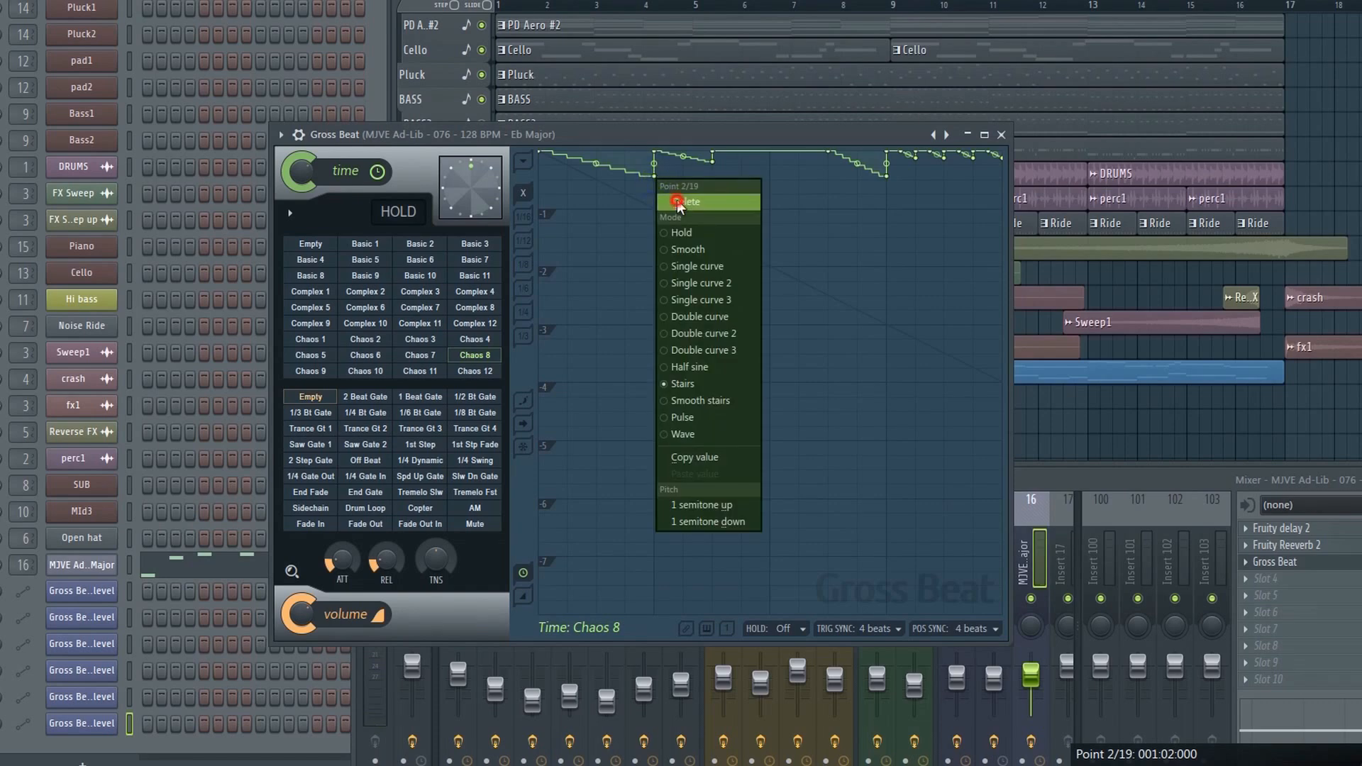
click(688, 201)
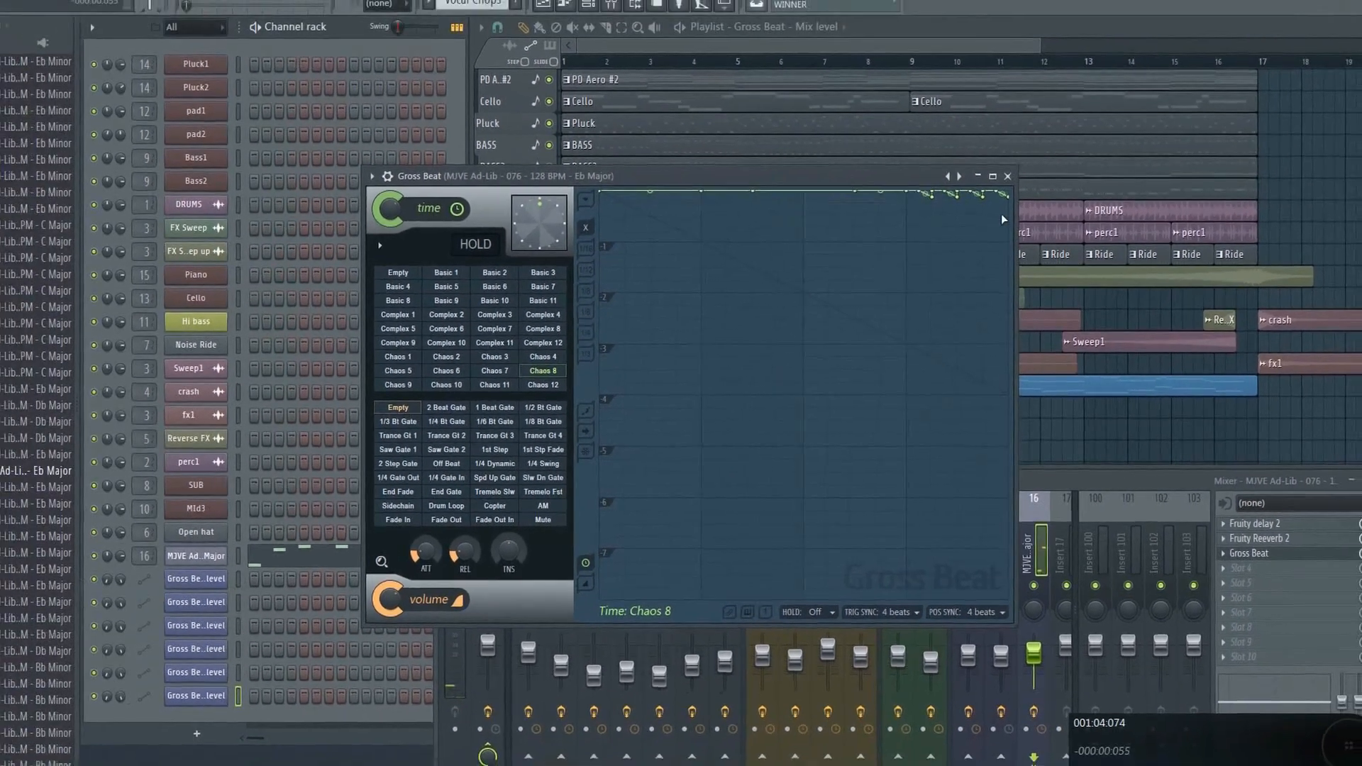
click(1007, 176)
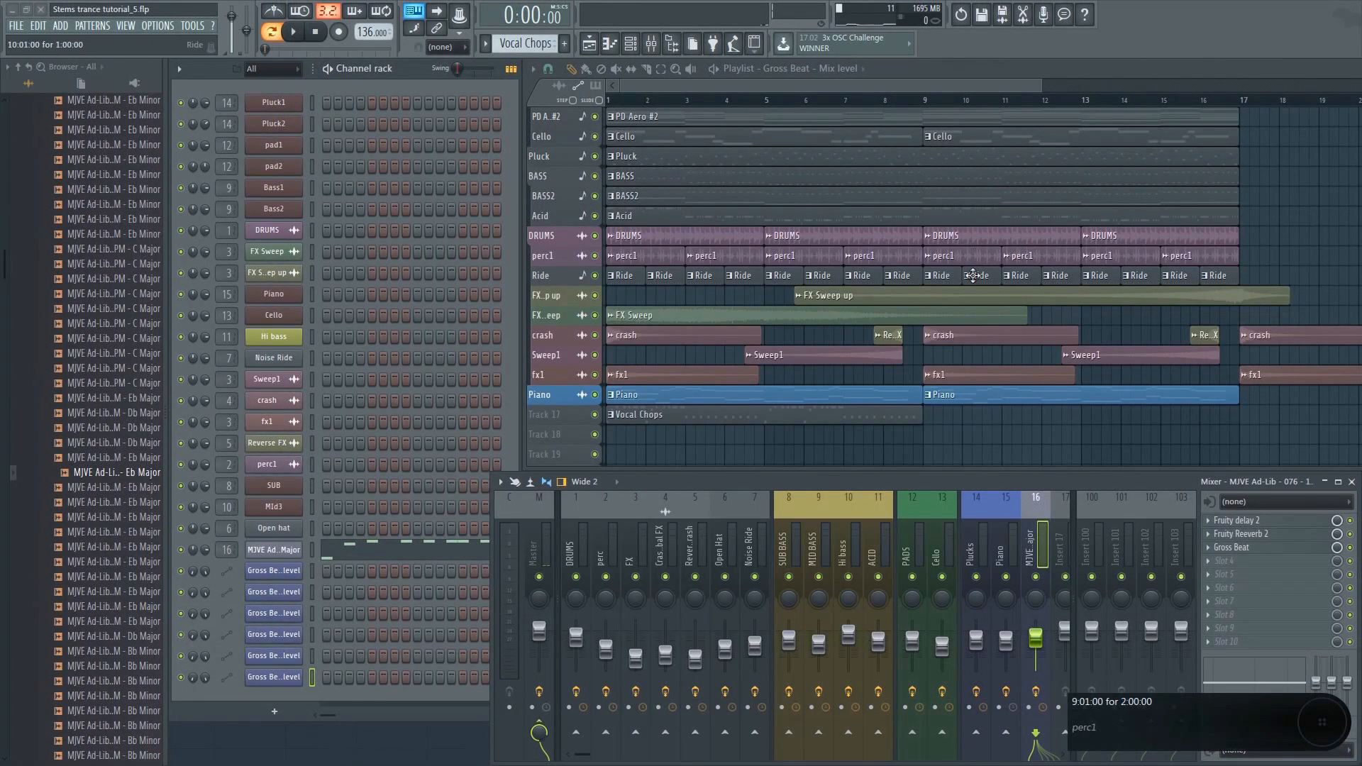
Shape Track 18's Gross Beat mix automation into two pulses and a ramp, then play
scroll(down, 3)
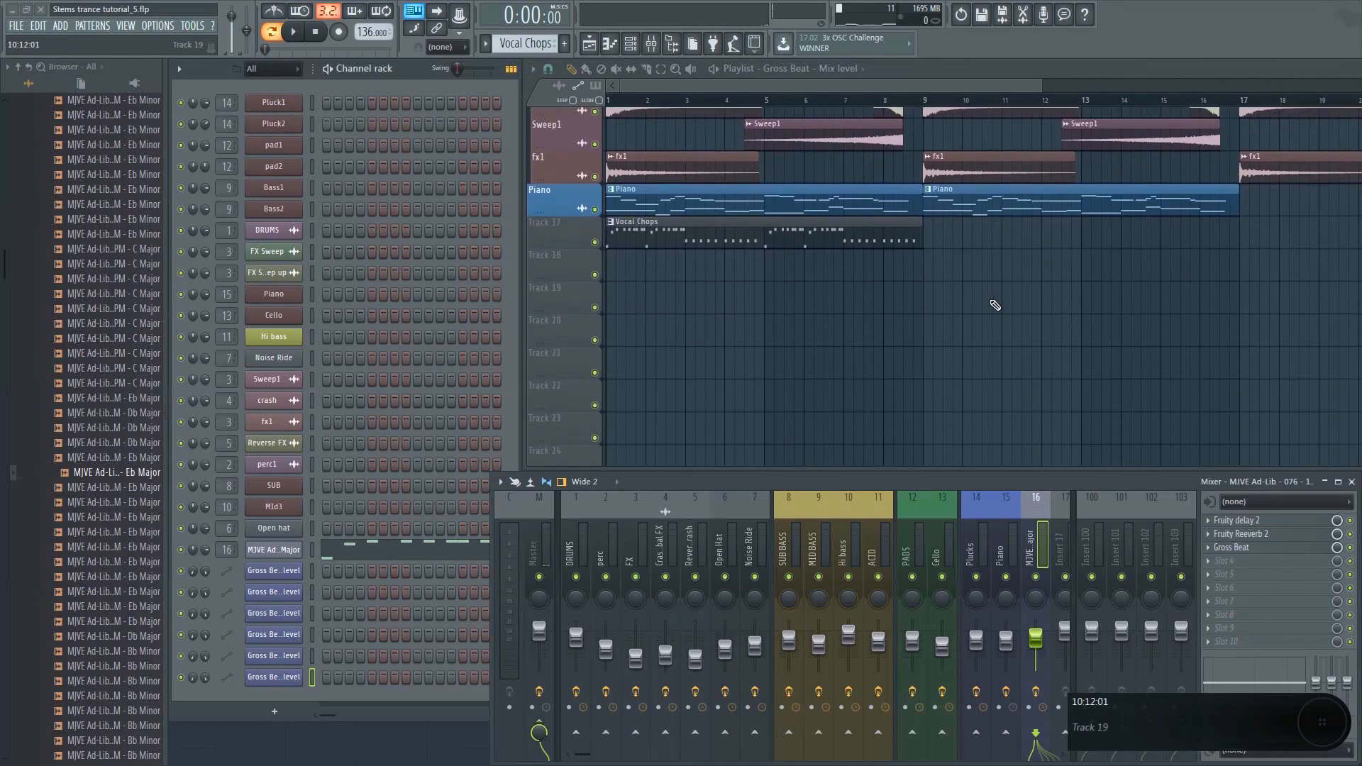
scroll(up, 3)
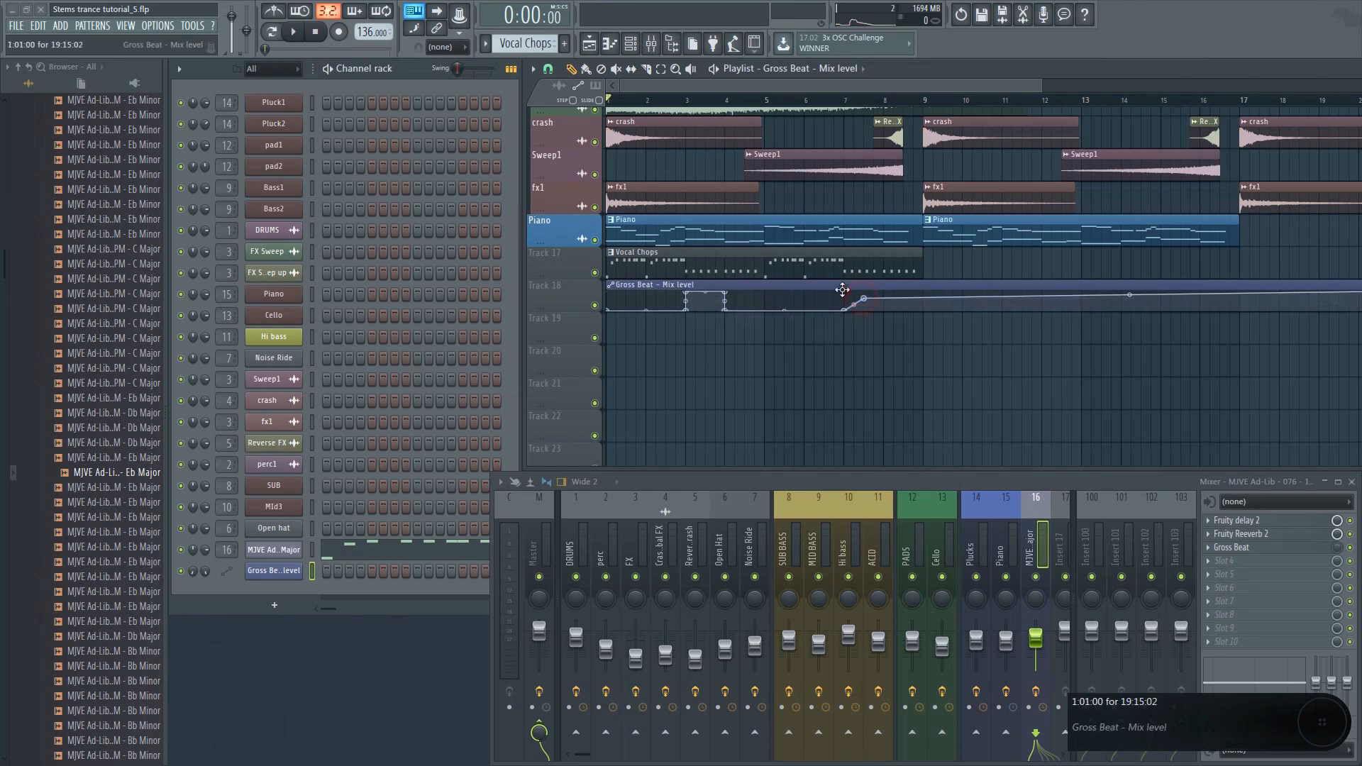
click(866, 298)
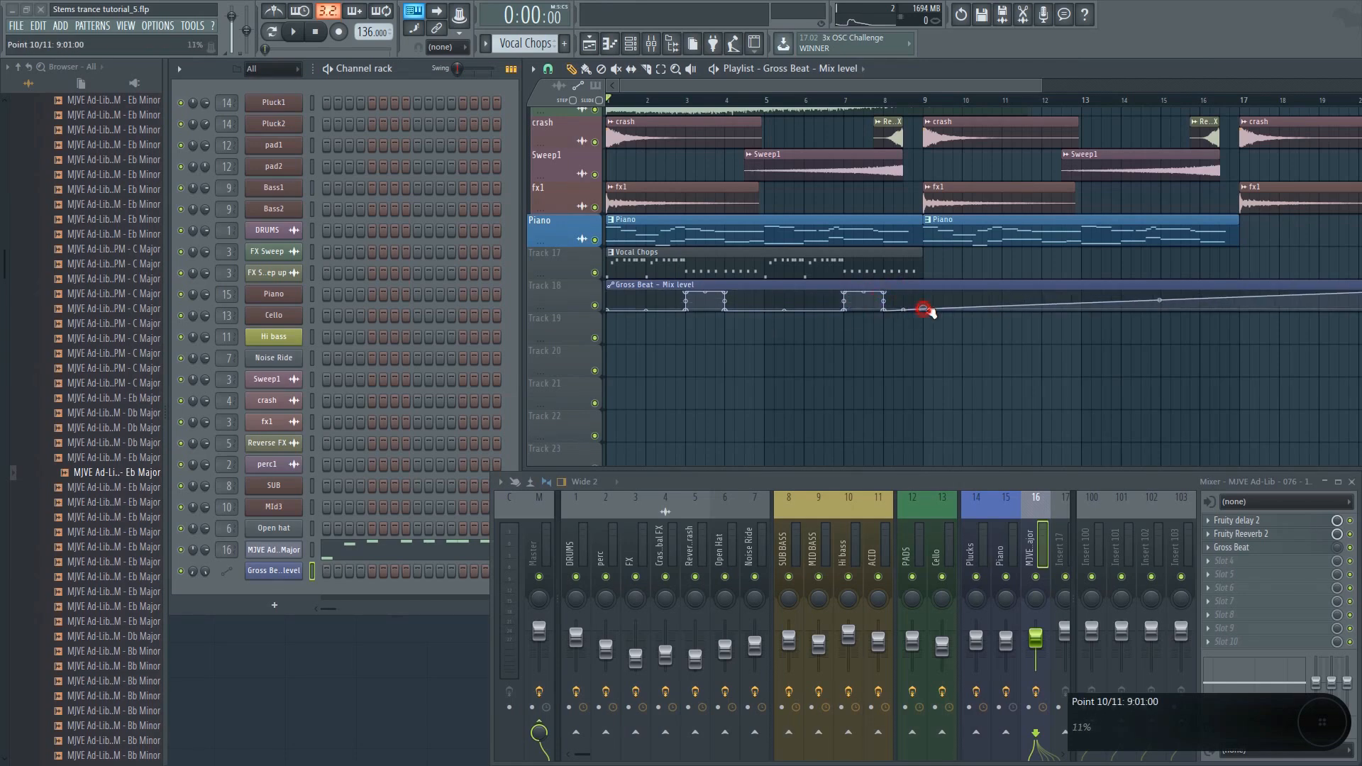
mouse_move(293, 32)
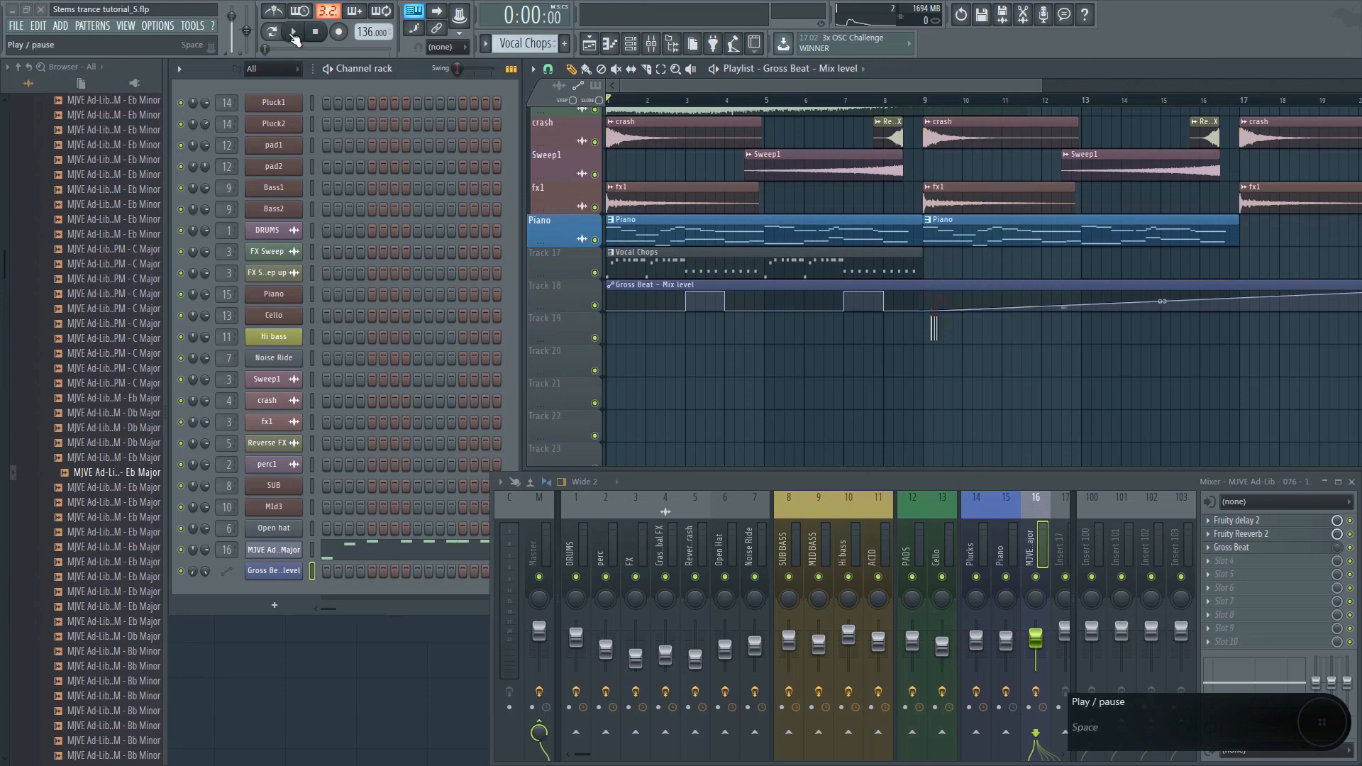
click(294, 33)
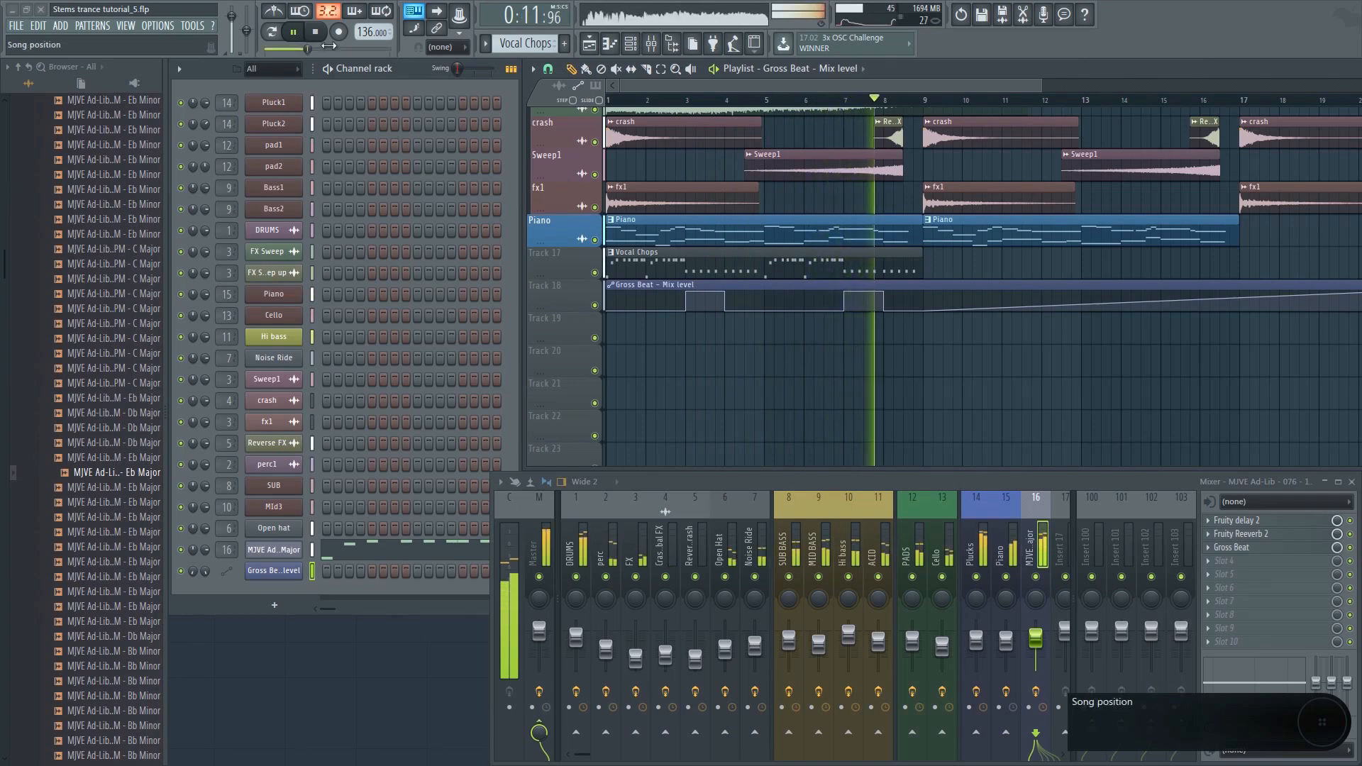
click(315, 31)
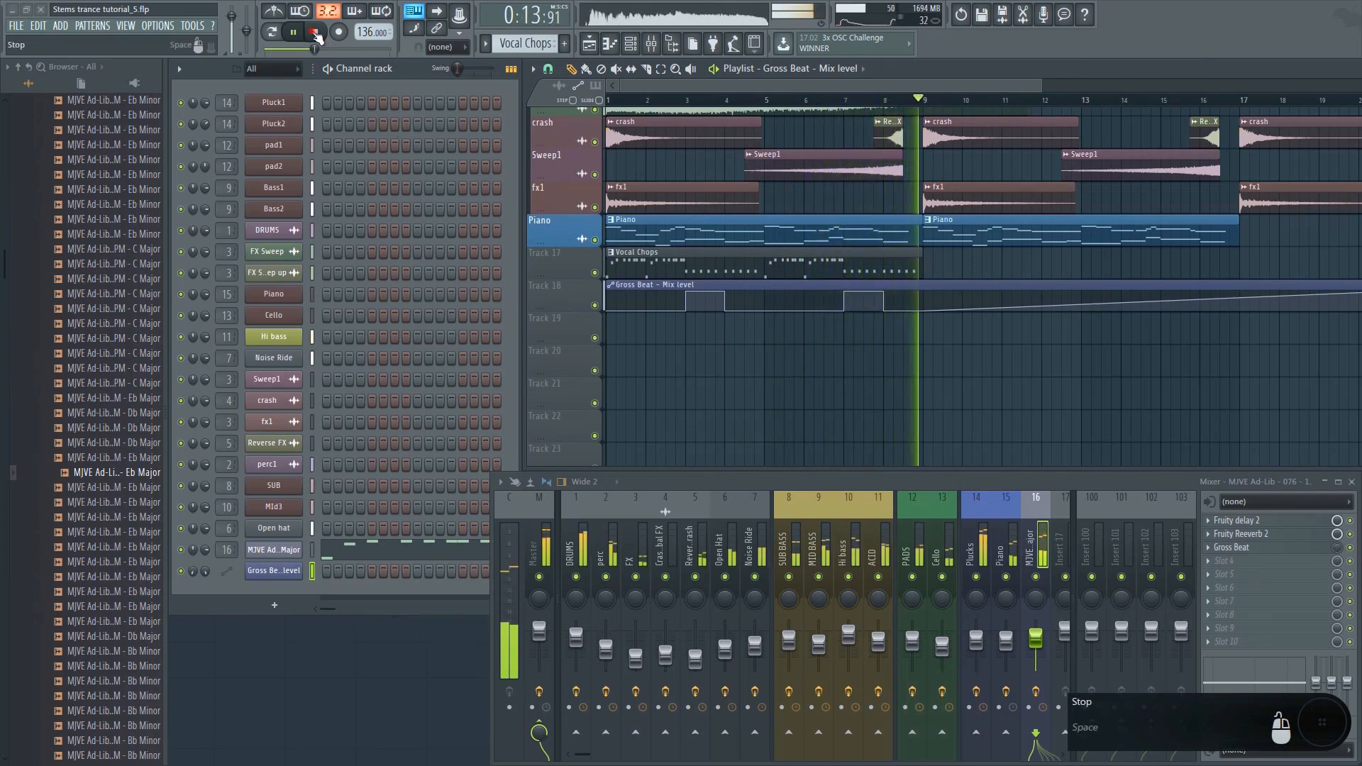
click(313, 32)
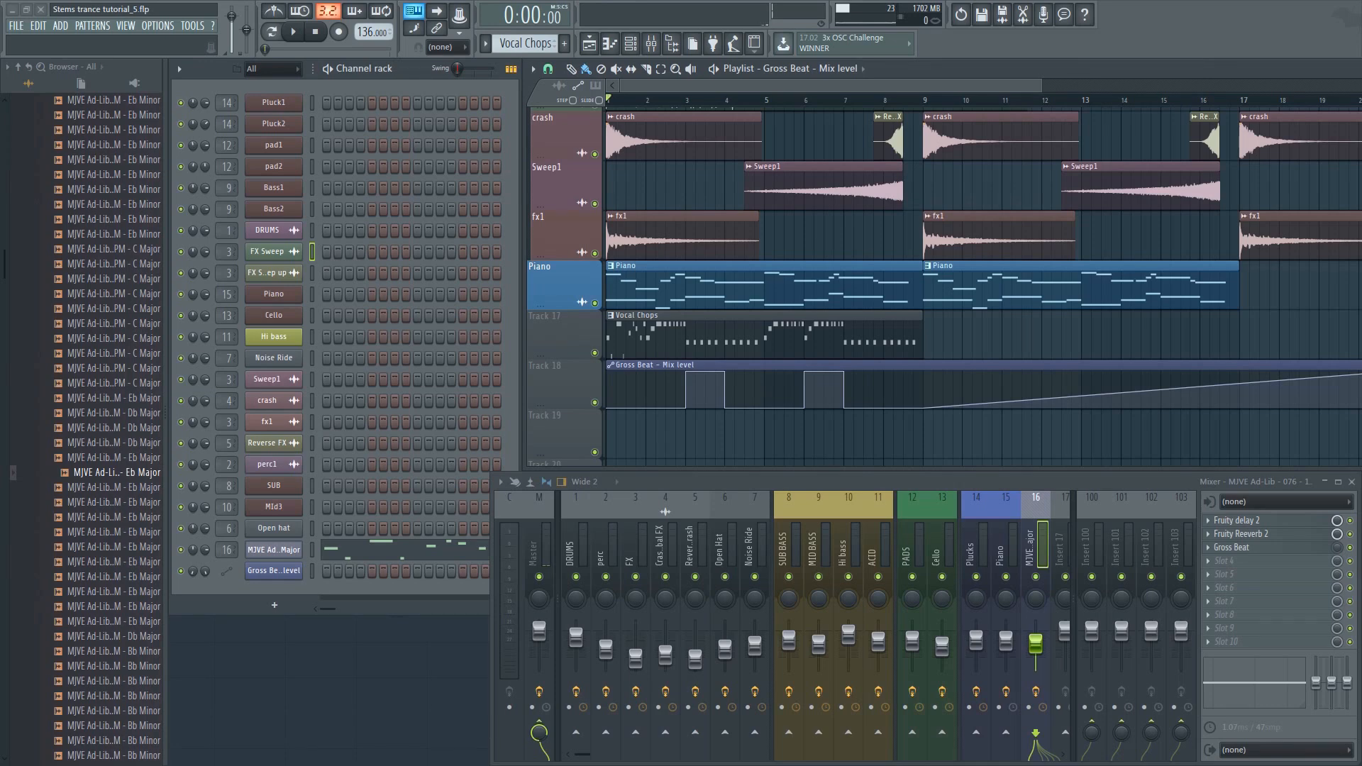
Open the Vocal Chops piano roll and show note fine pitch in the control lane
double_click(272, 549)
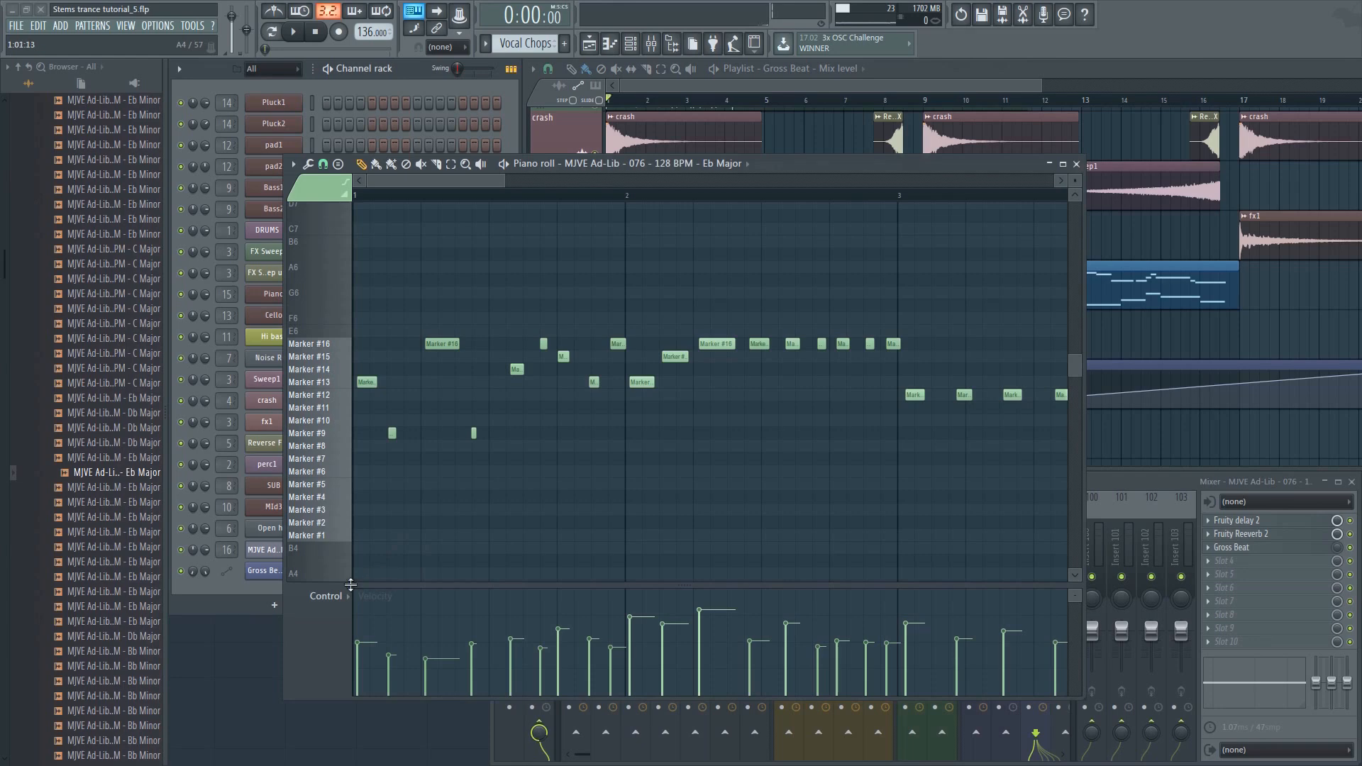
click(328, 596)
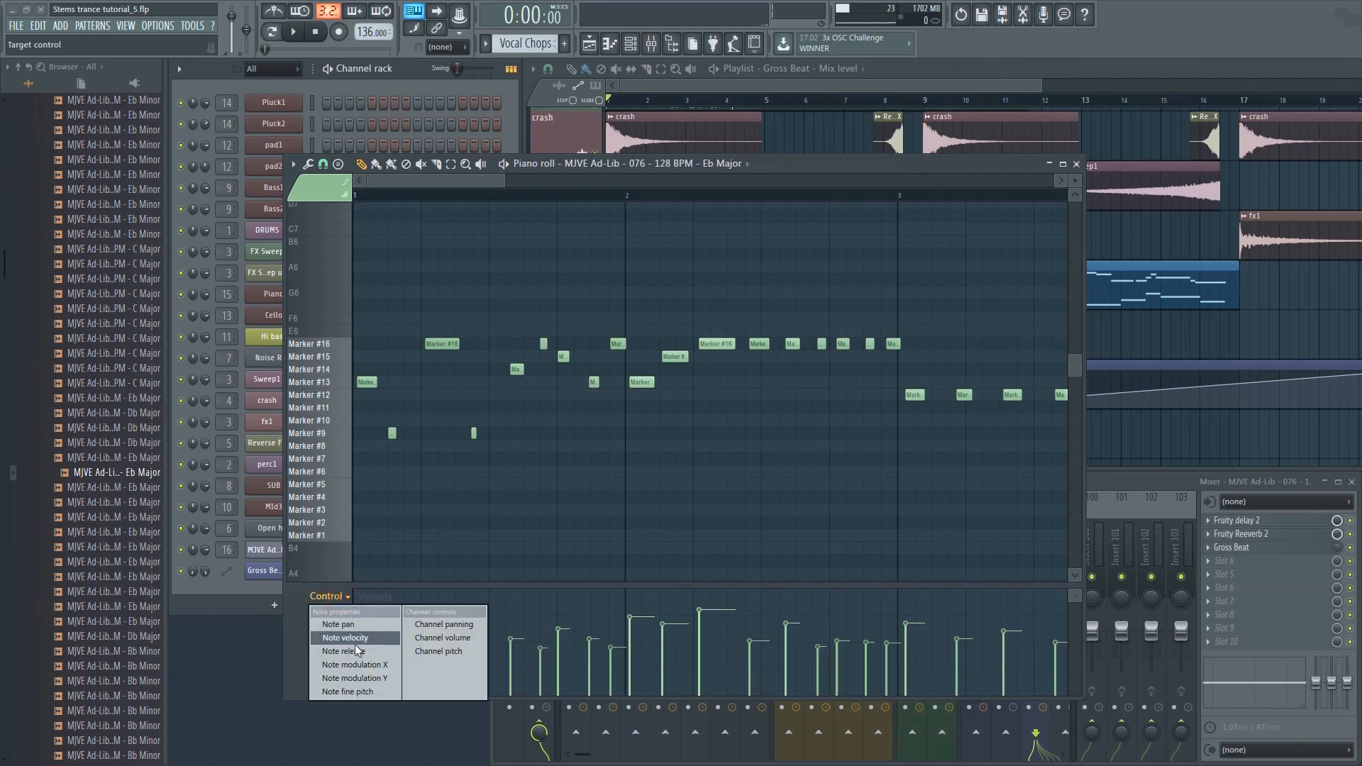
mouse_move(348, 692)
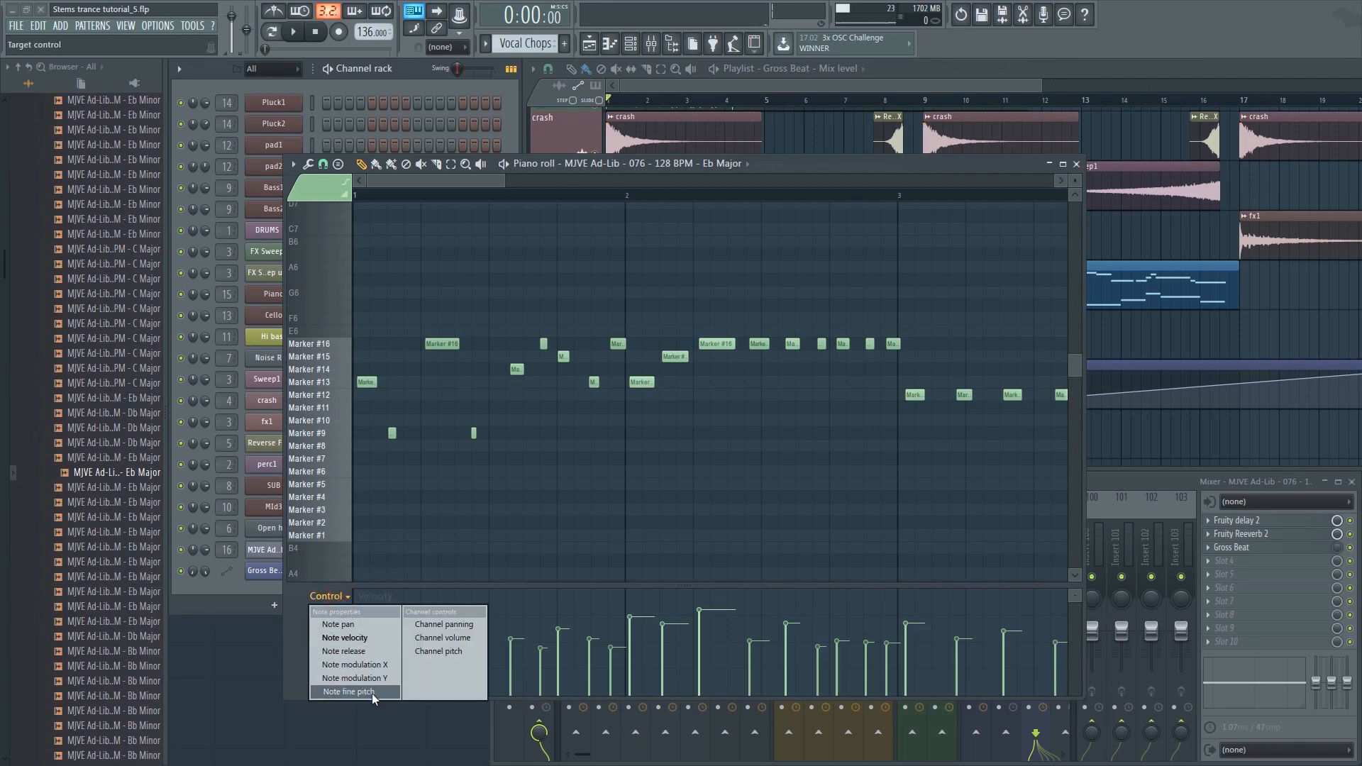
click(347, 692)
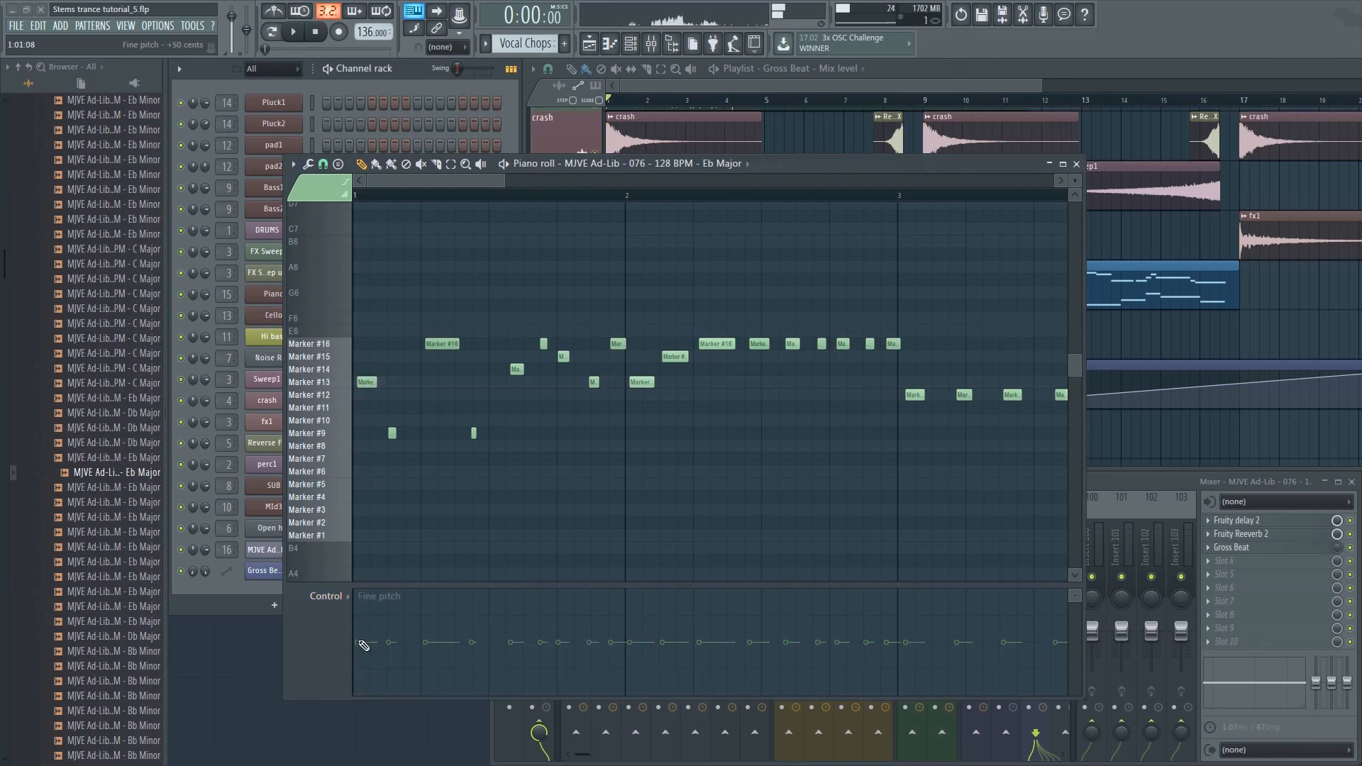
Preview the first slices and draw their fine pitch, first up and second down
click(367, 383)
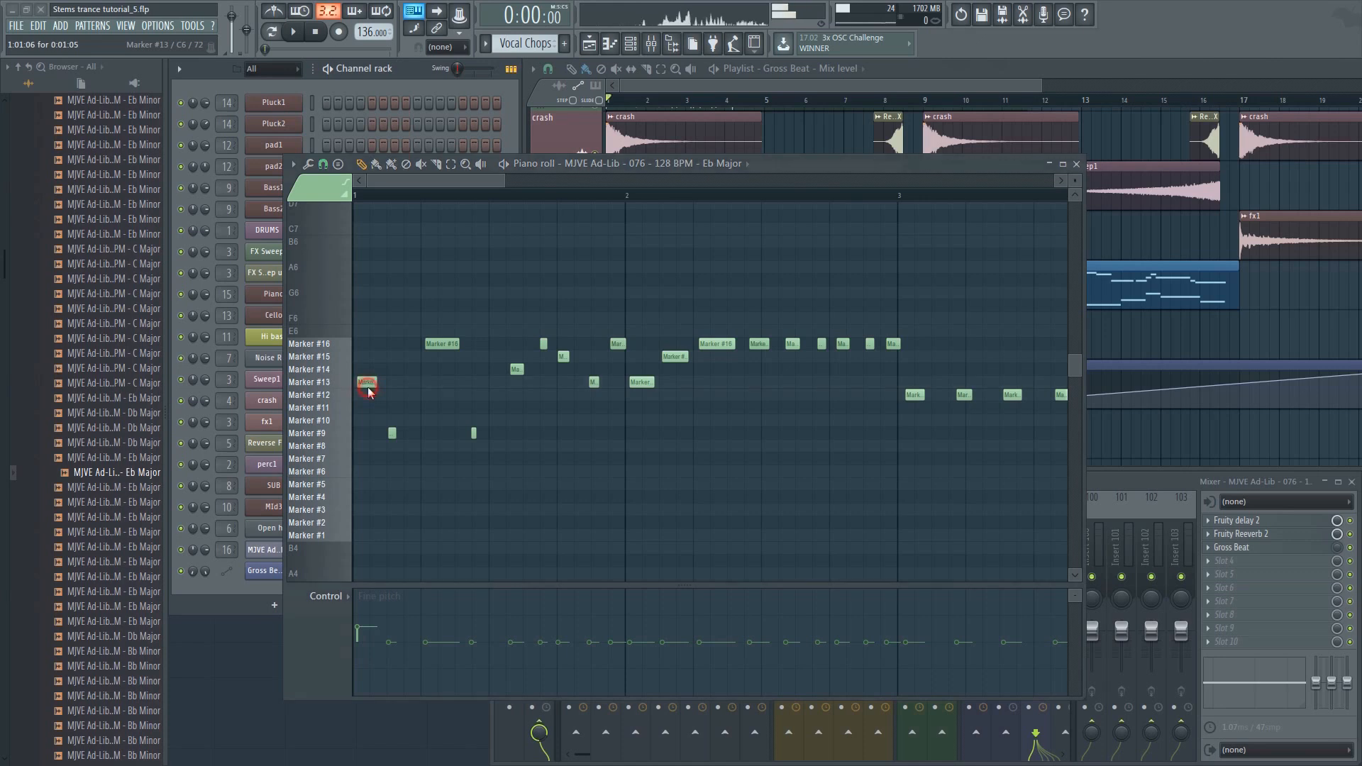
click(366, 383)
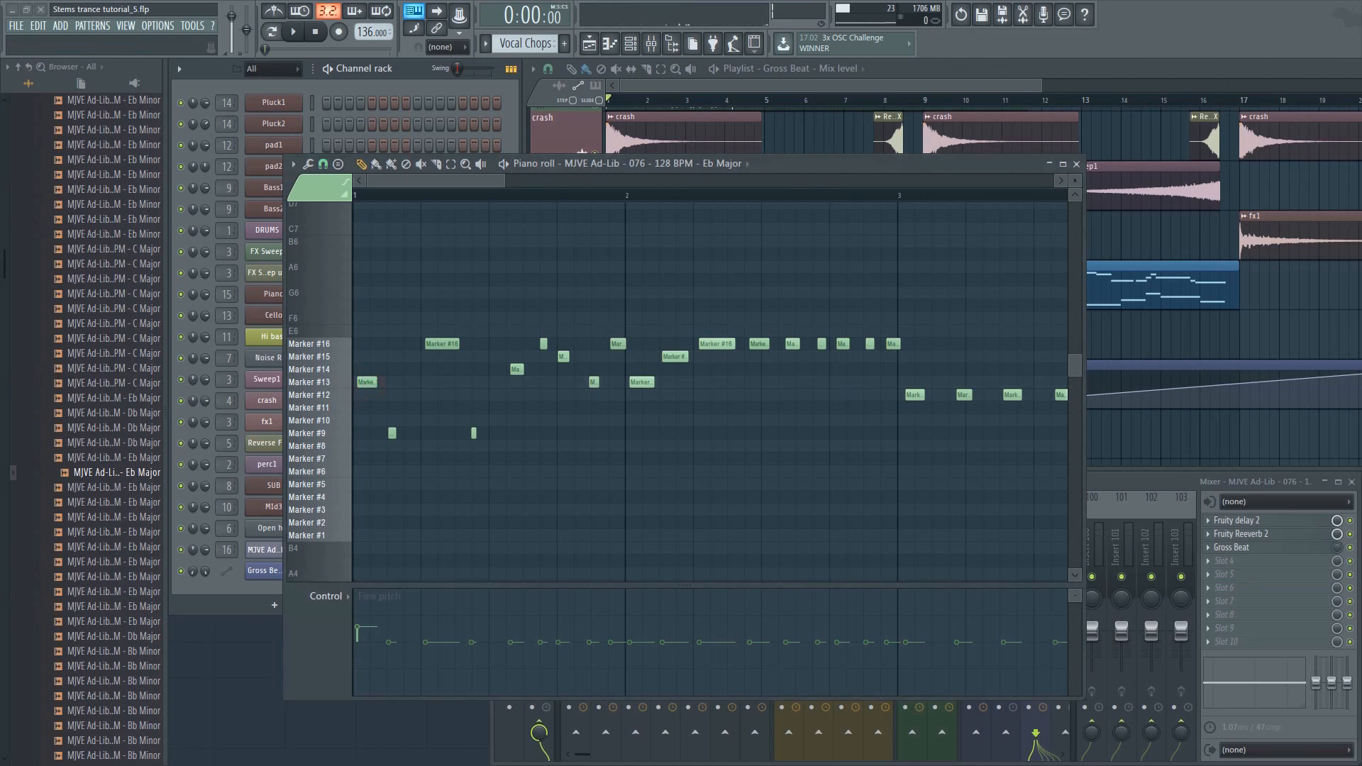
click(425, 643)
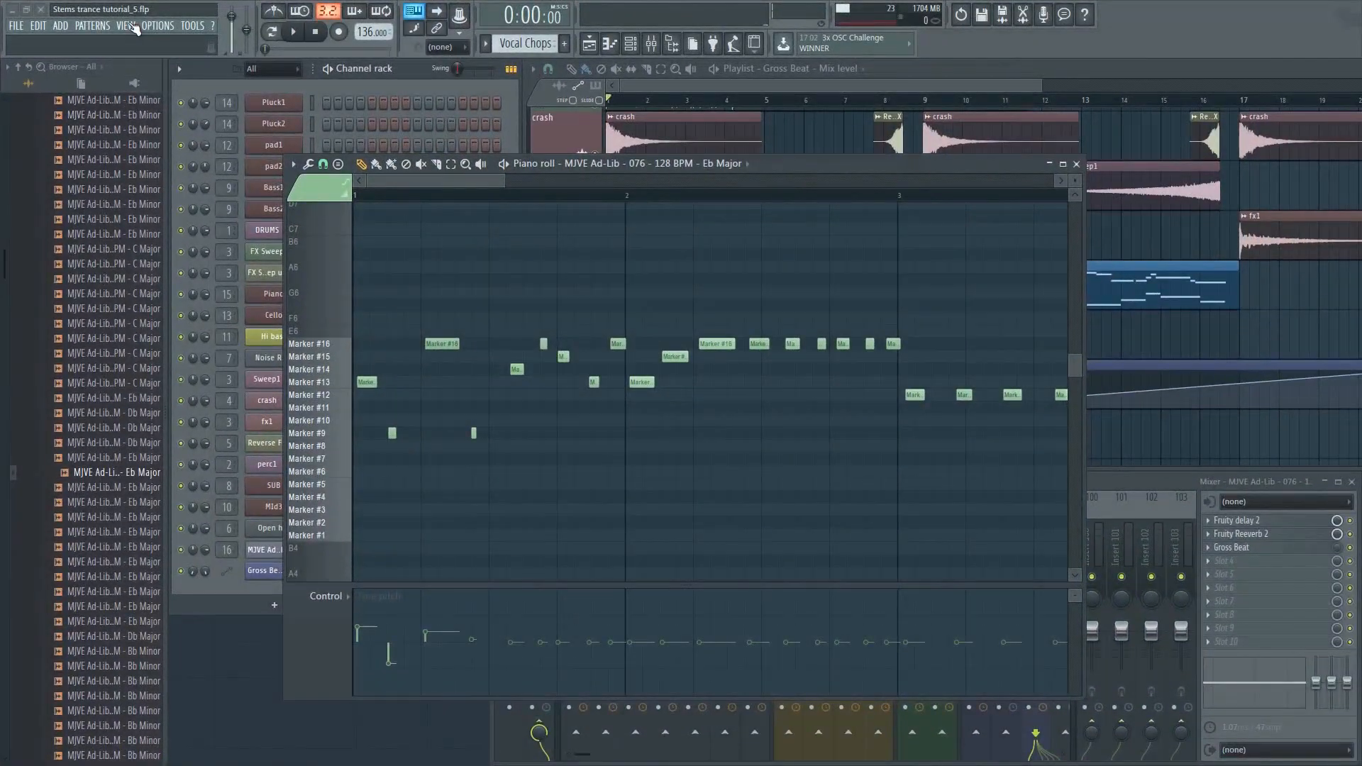
click(125, 25)
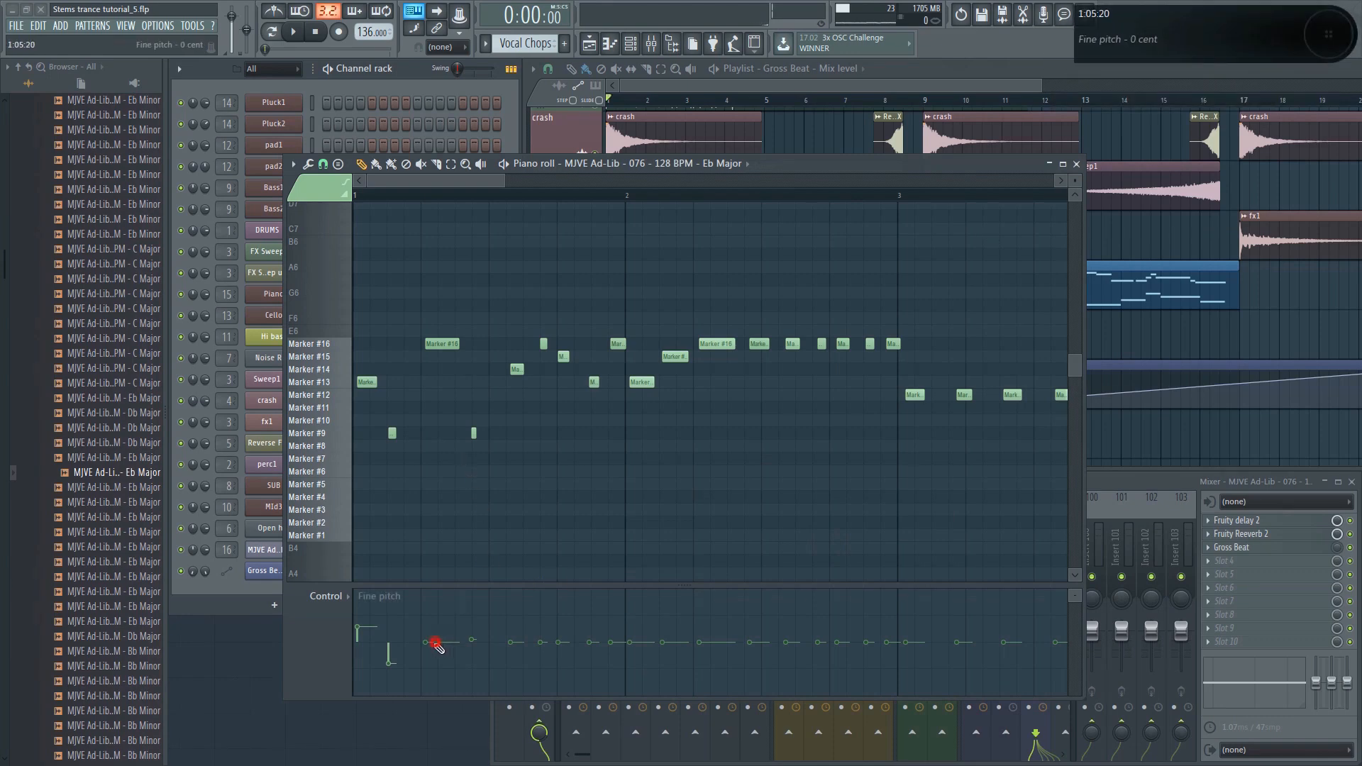
click(1324, 38)
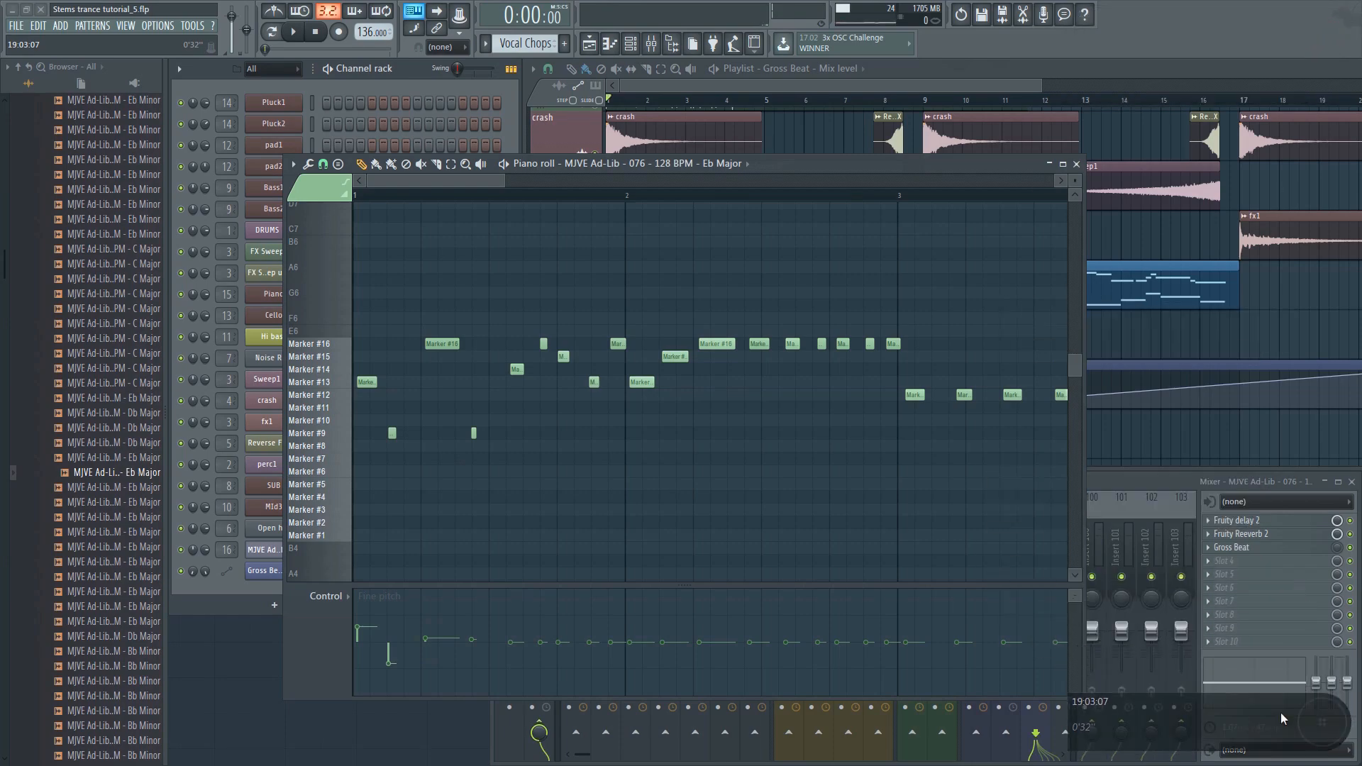
Quantize the chops, pan slices alternately left and right, and audition them
click(329, 596)
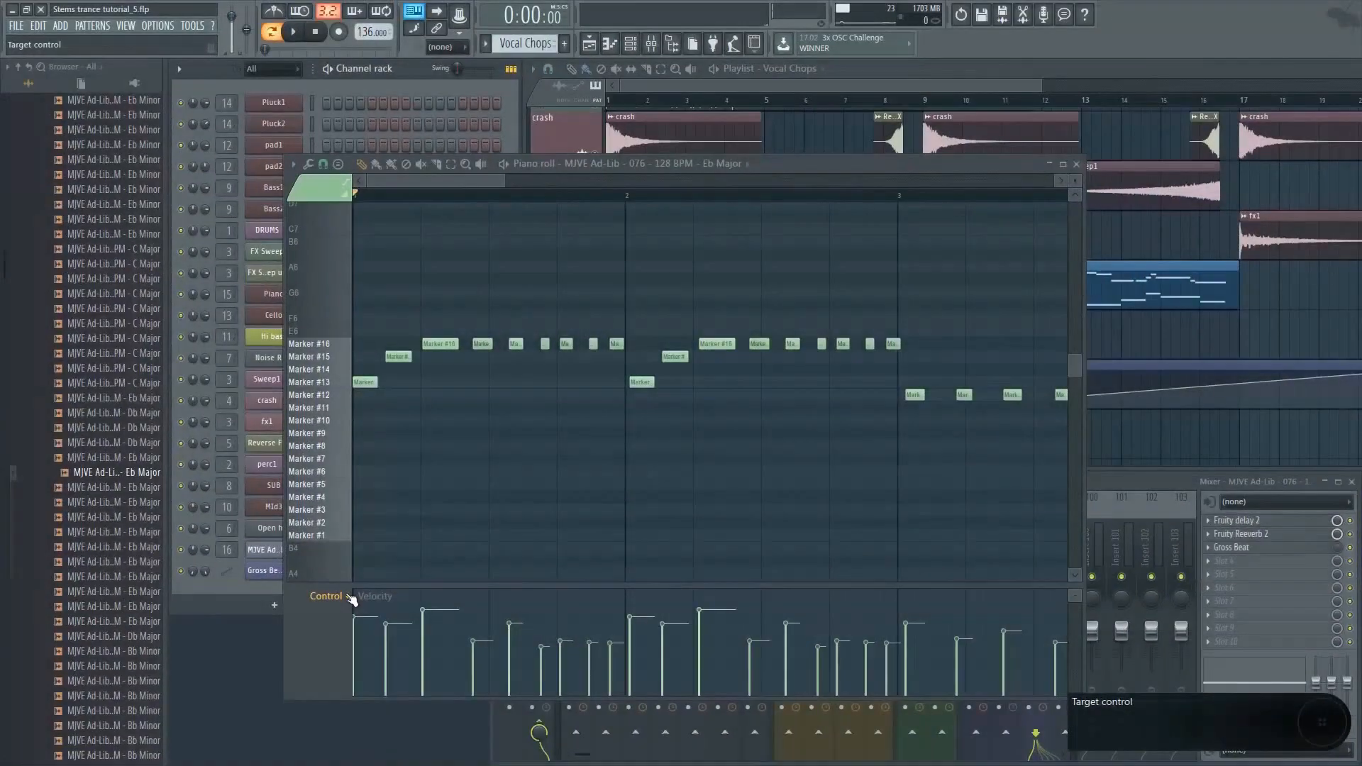
click(351, 596)
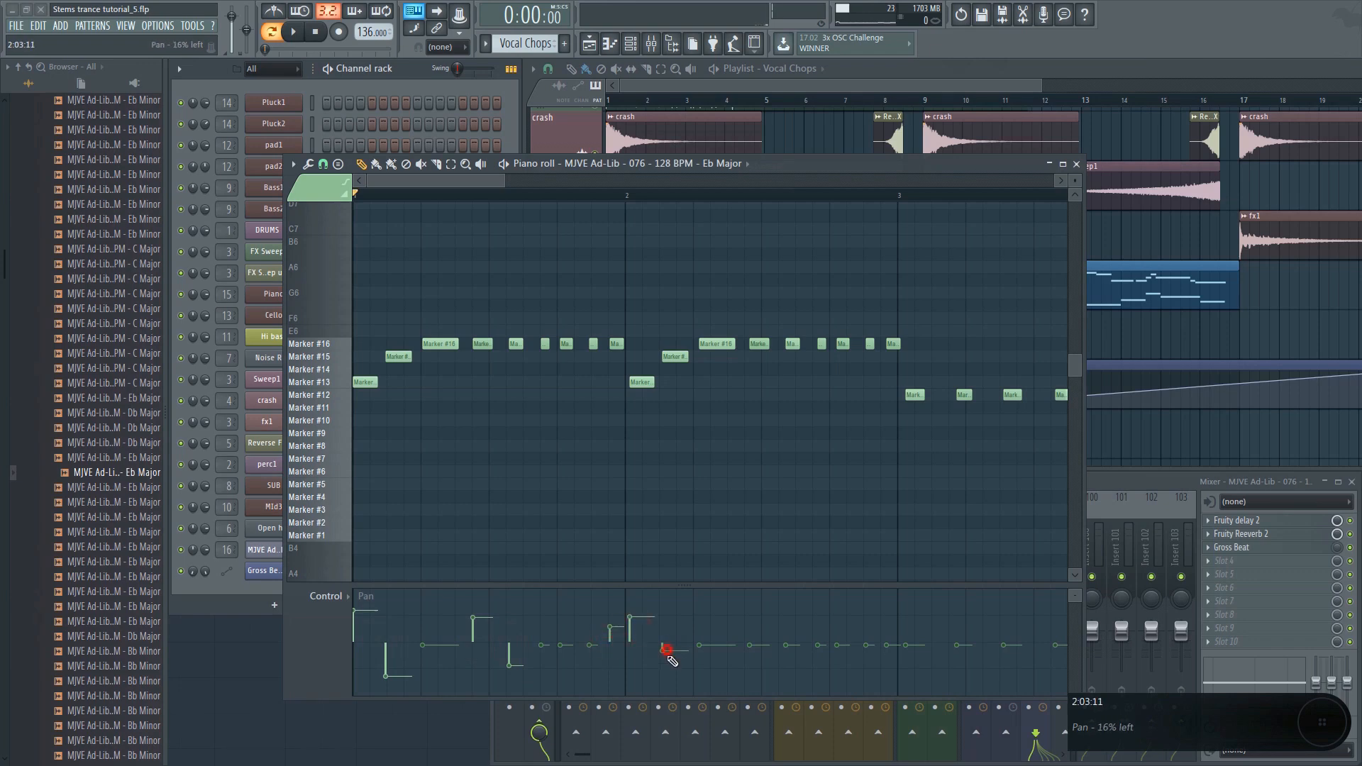
click(669, 650)
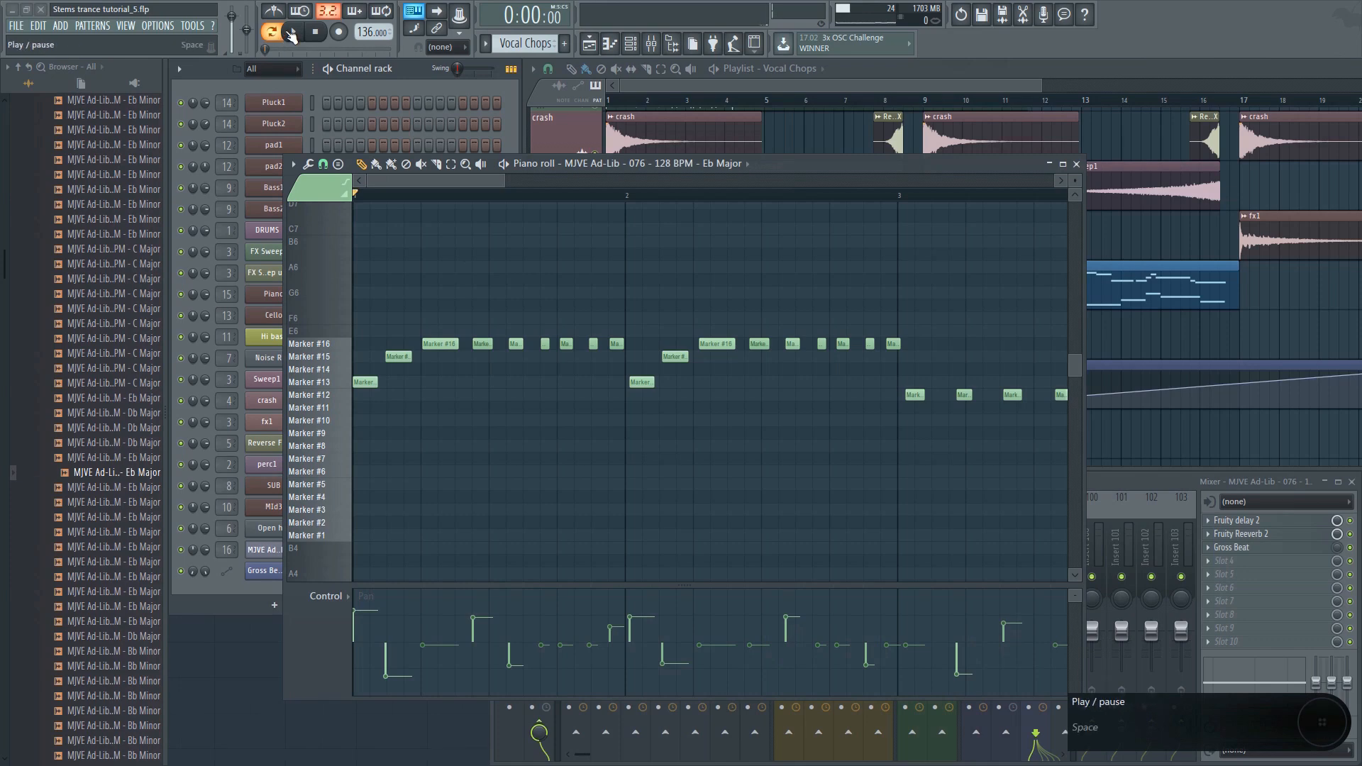
click(272, 32)
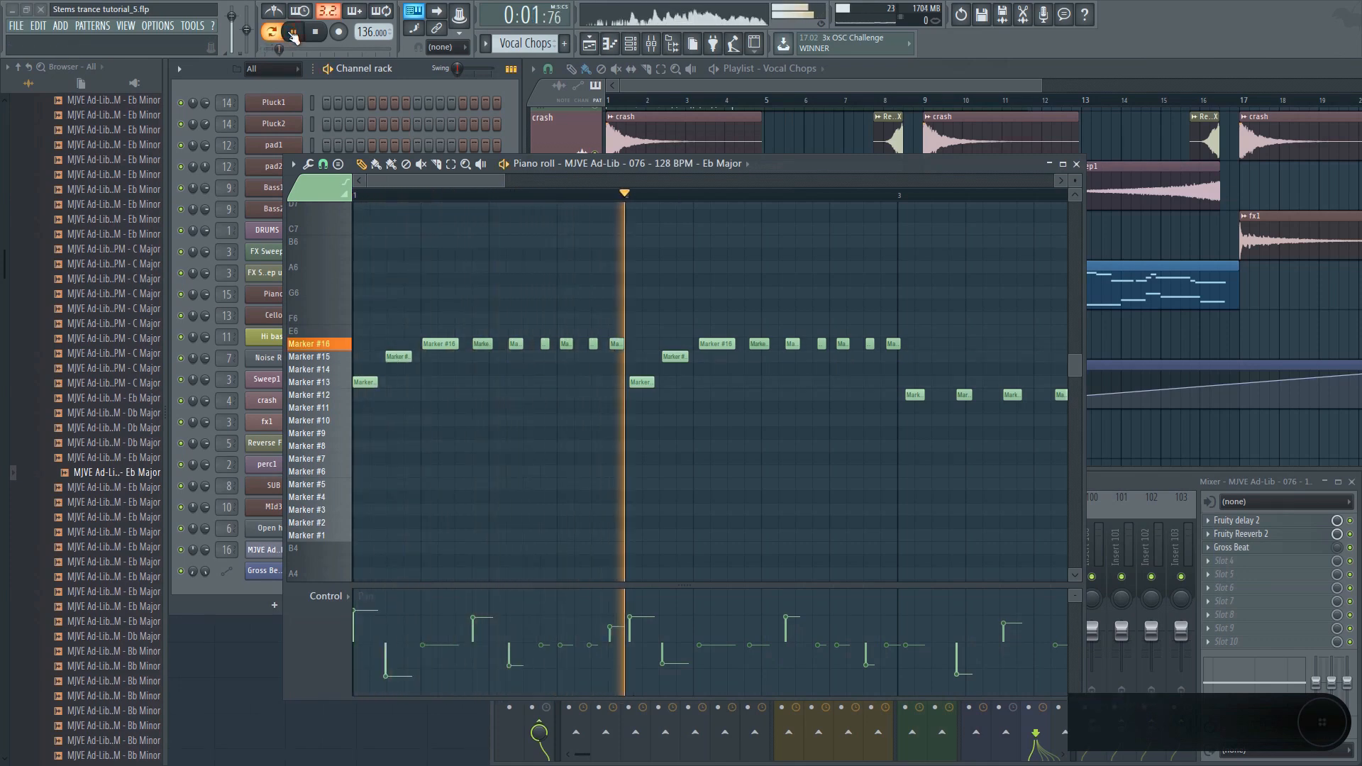
click(272, 32)
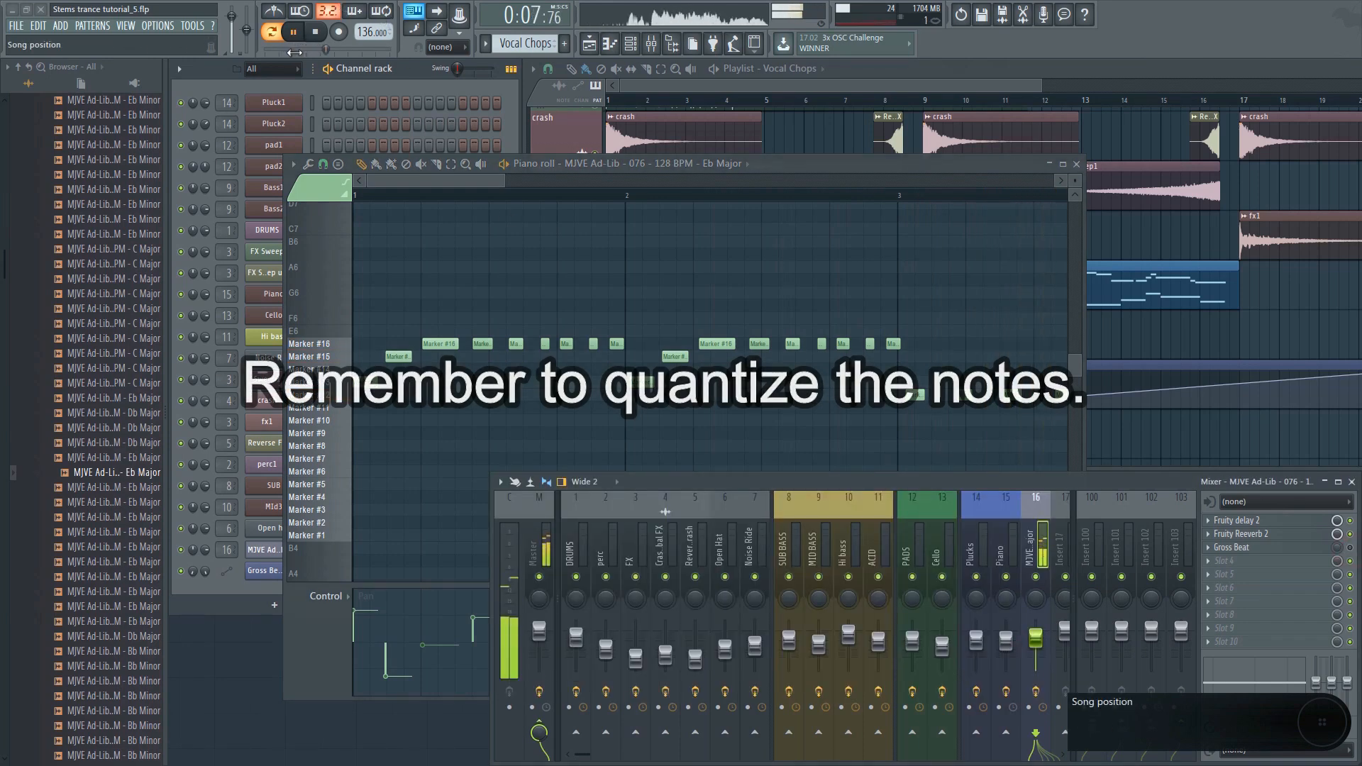
click(290, 32)
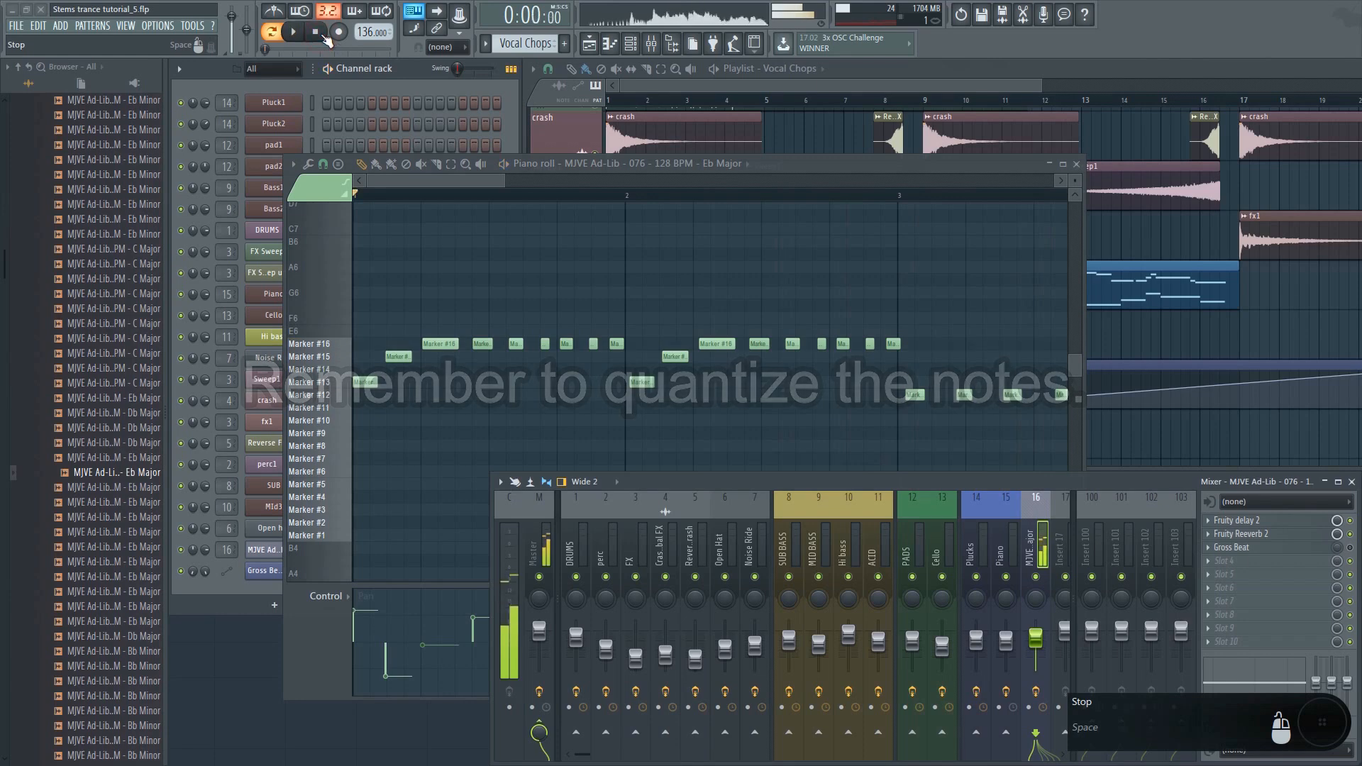
click(292, 32)
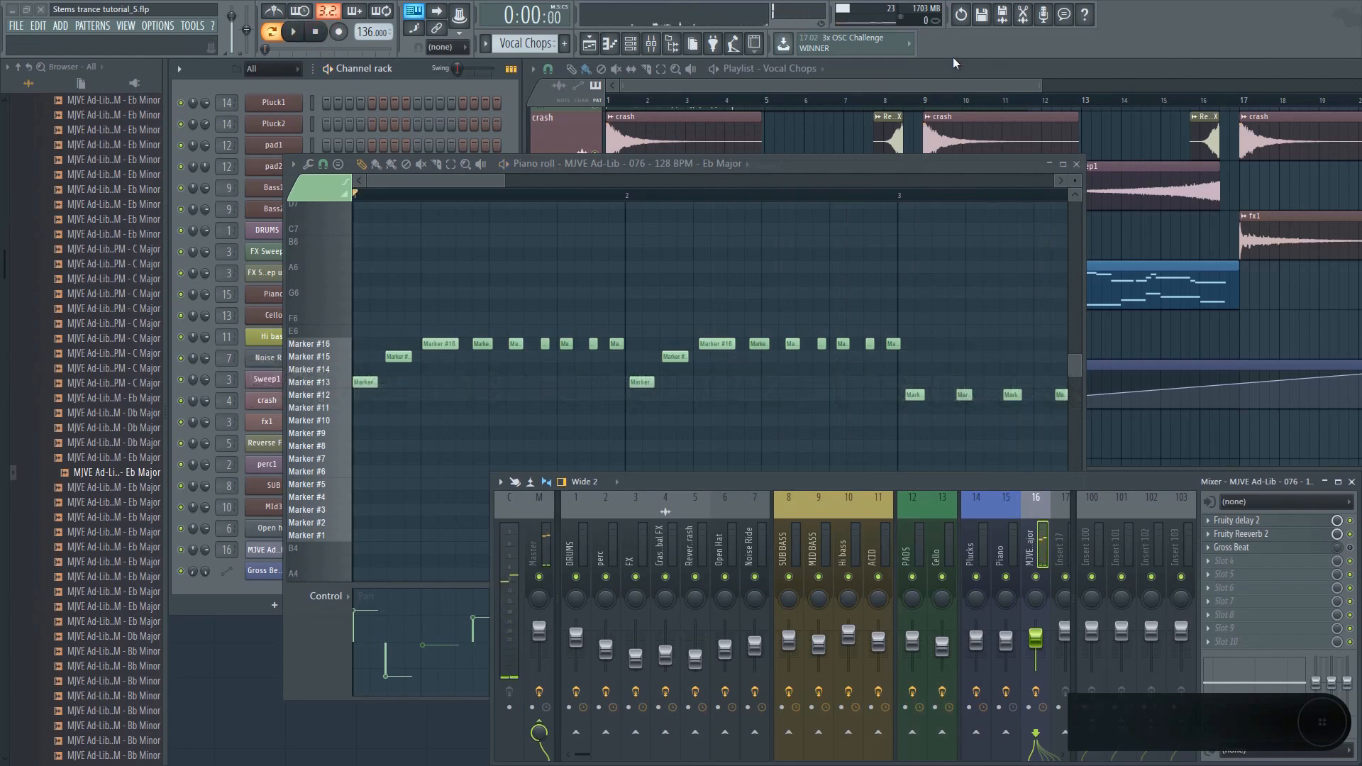
Play back the arrangement with the Vocal Chops and Gross Beat clips repeating from bar 9
click(1076, 163)
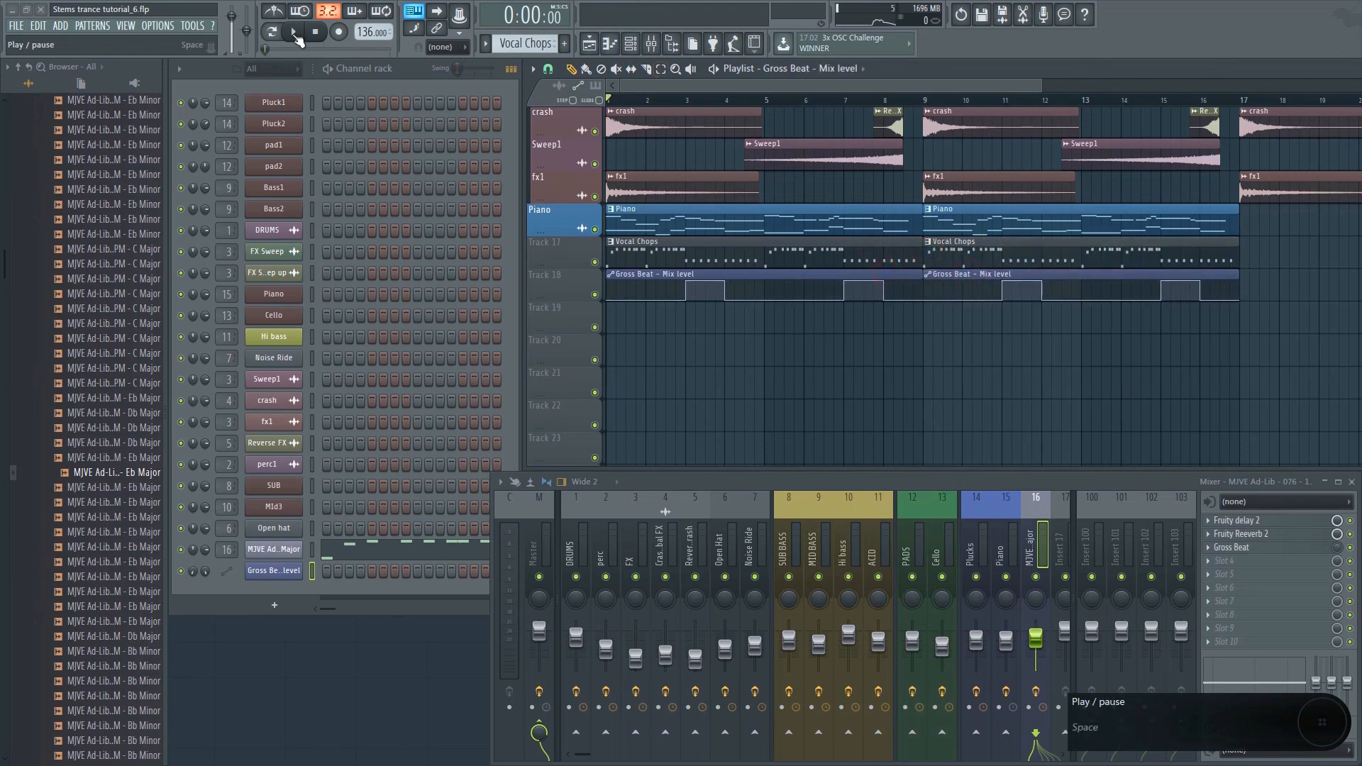
click(297, 32)
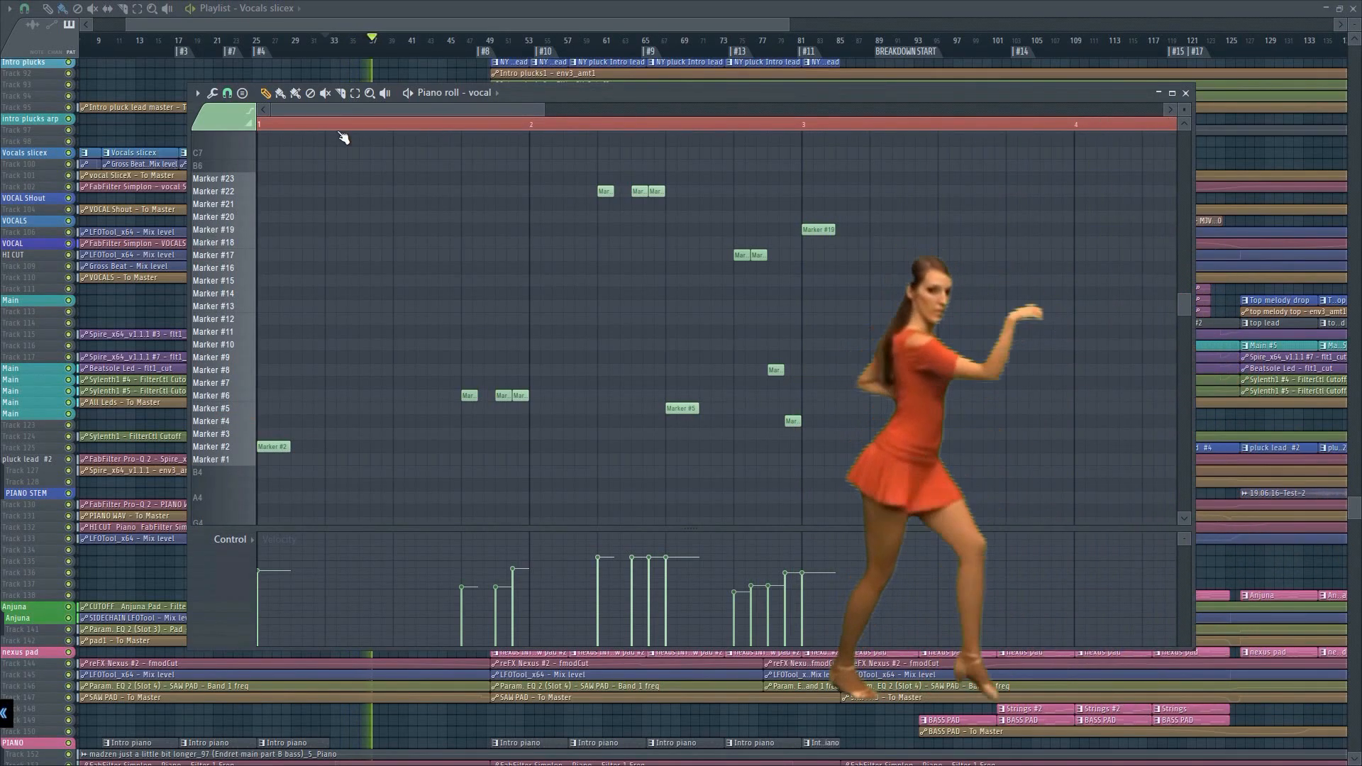
click(212, 395)
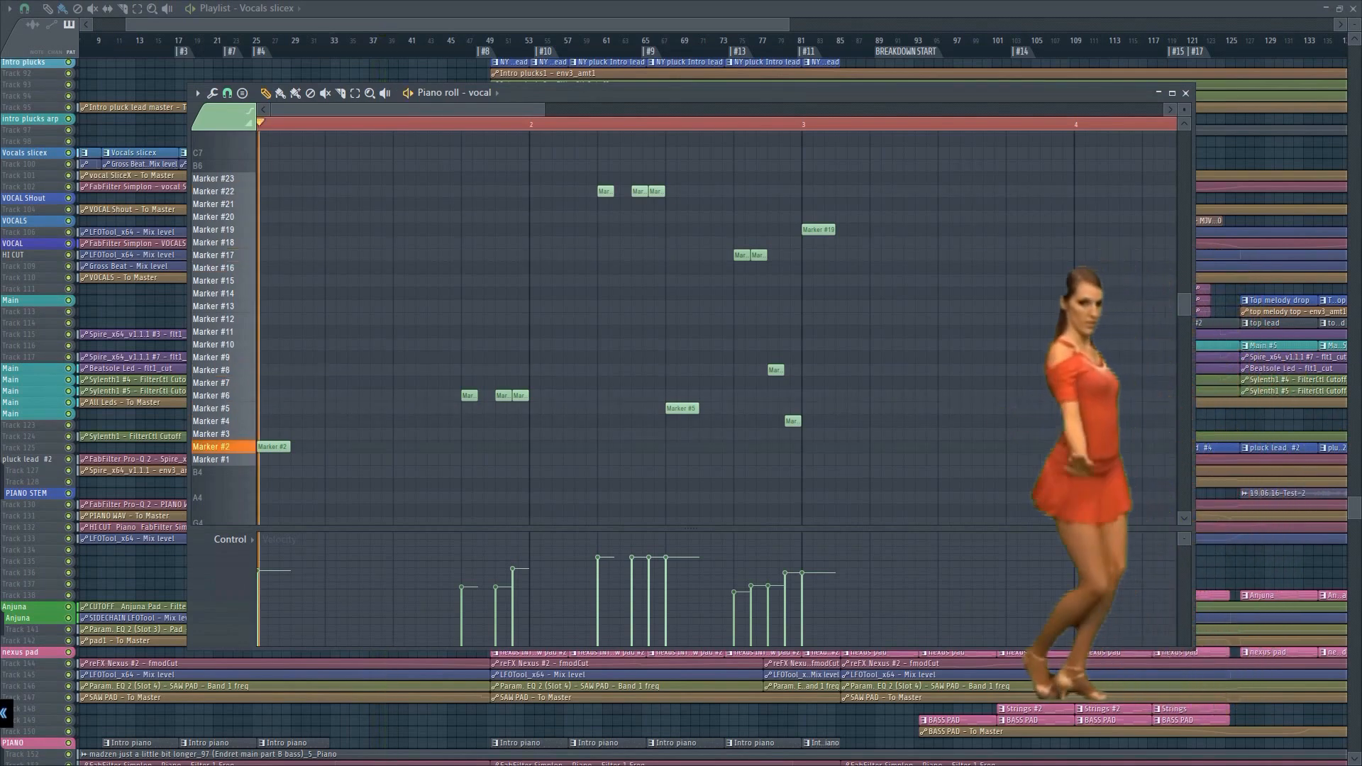
click(577, 124)
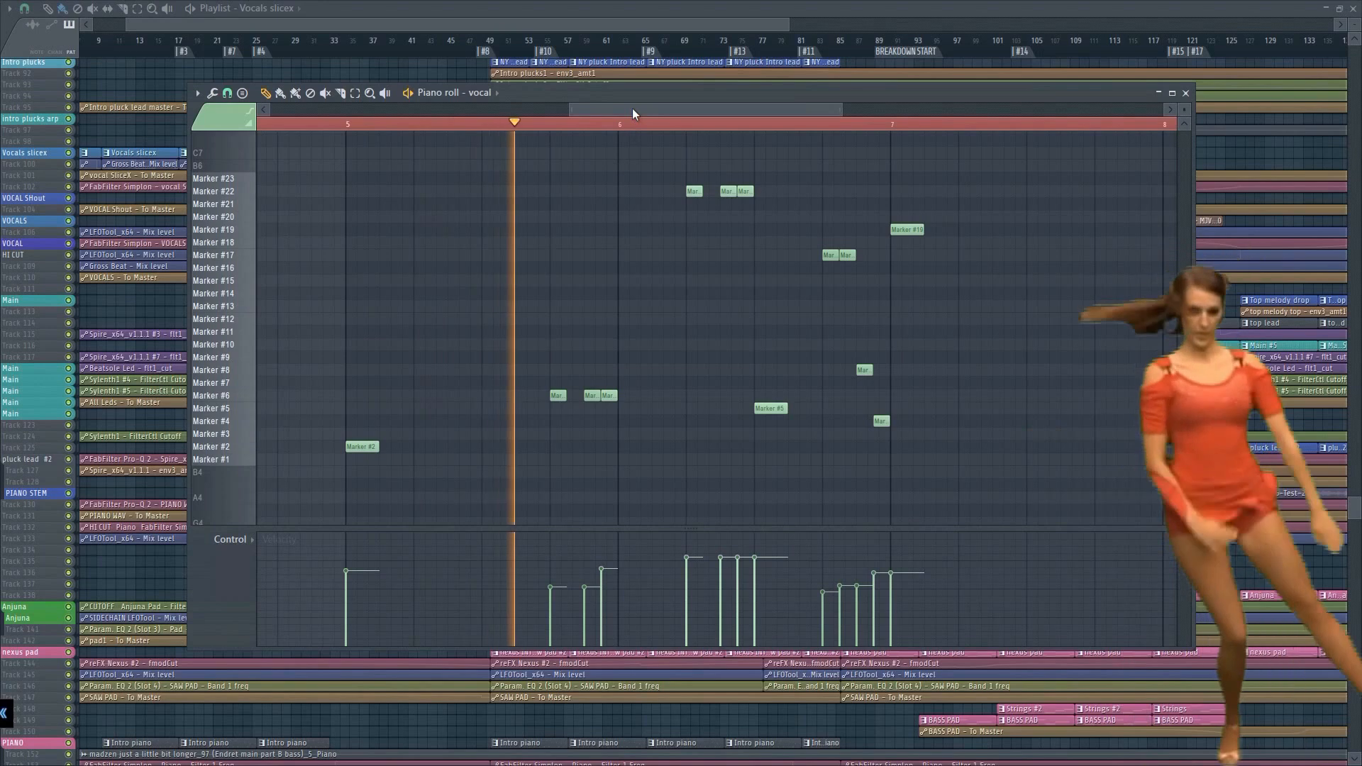
click(829, 121)
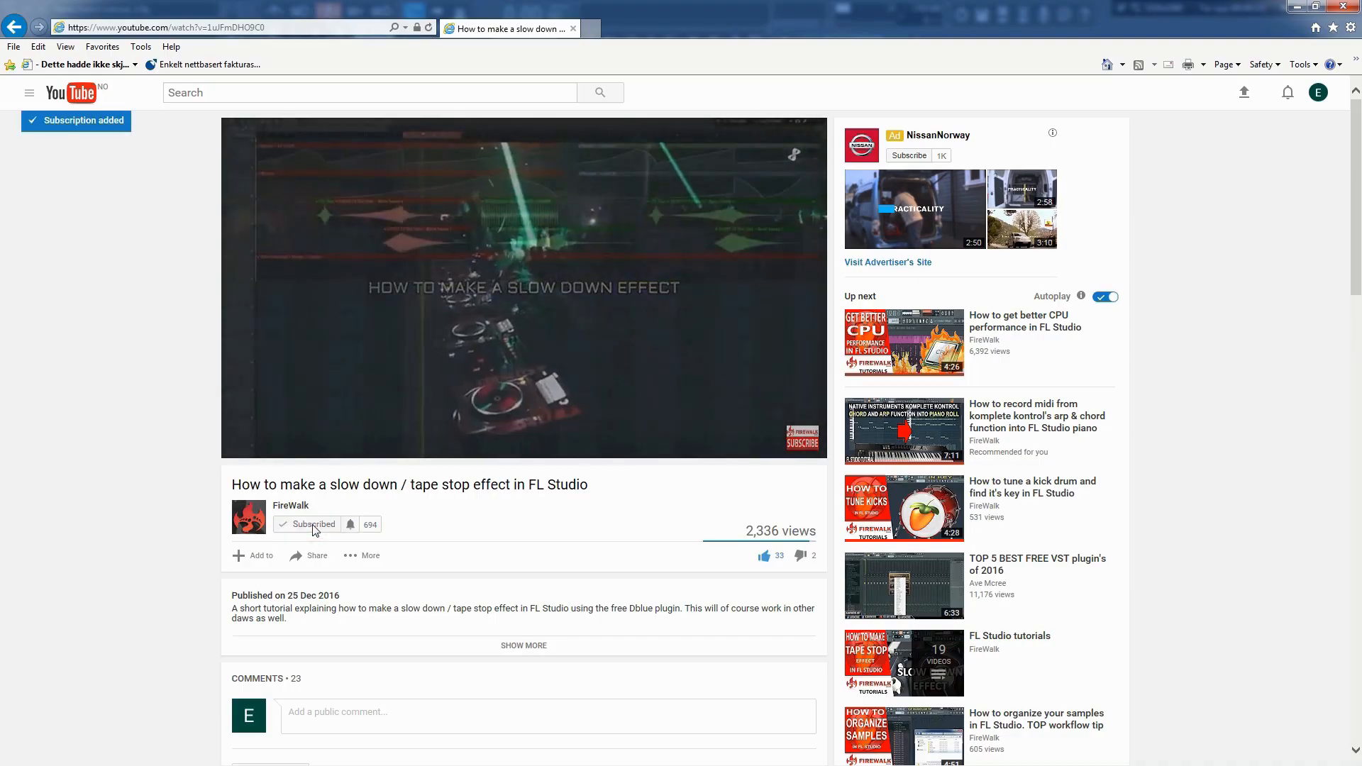
Open the FireWalk channel's notification settings from the bell beside Subscribed
click(350, 525)
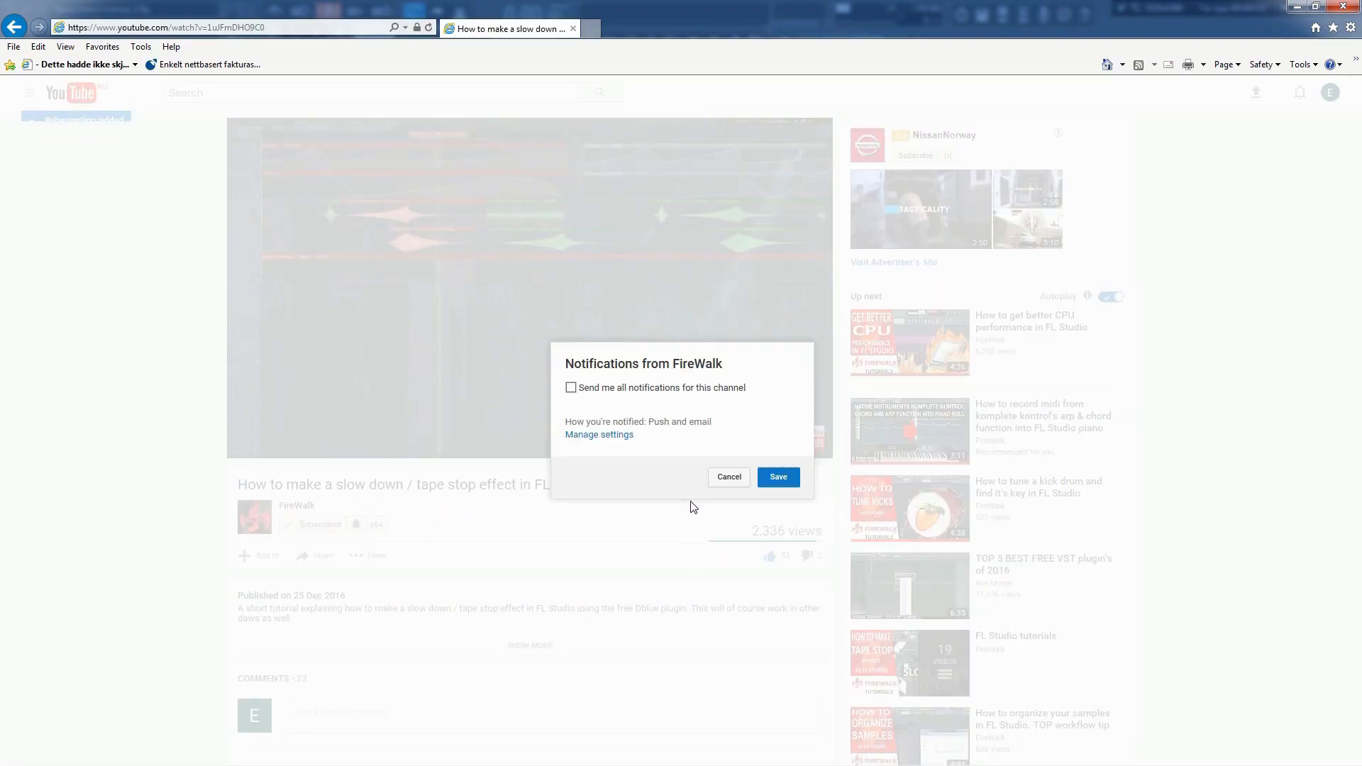